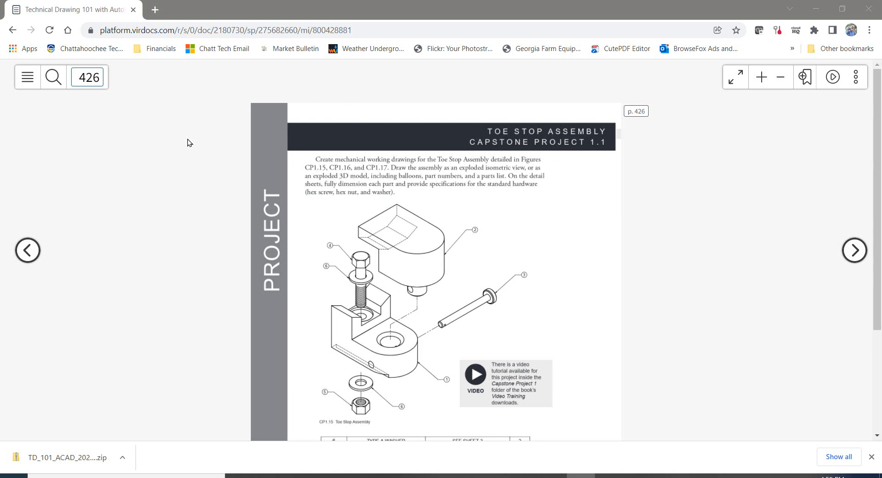
pyautogui.moveTo(226, 153)
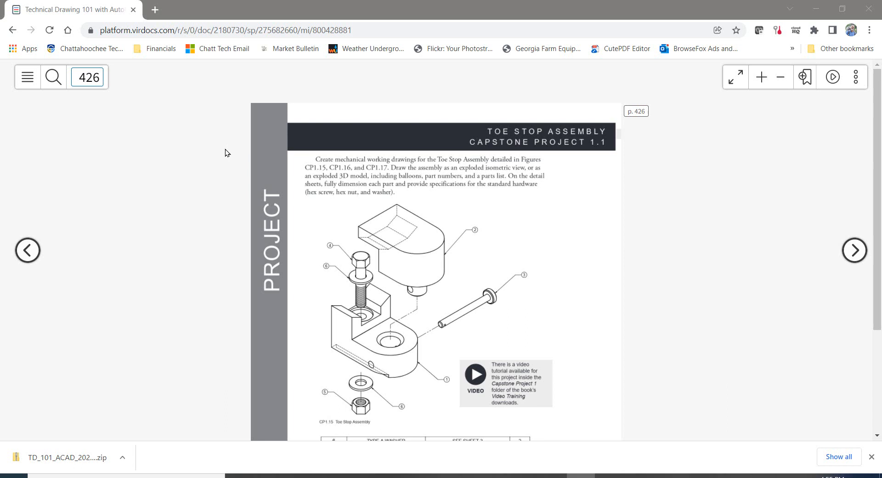
pyautogui.moveTo(488, 396)
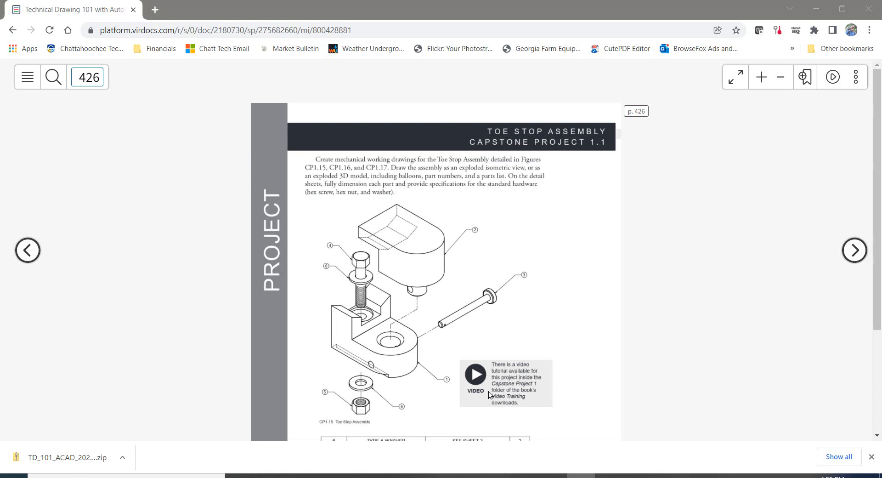
pyautogui.moveTo(514, 383)
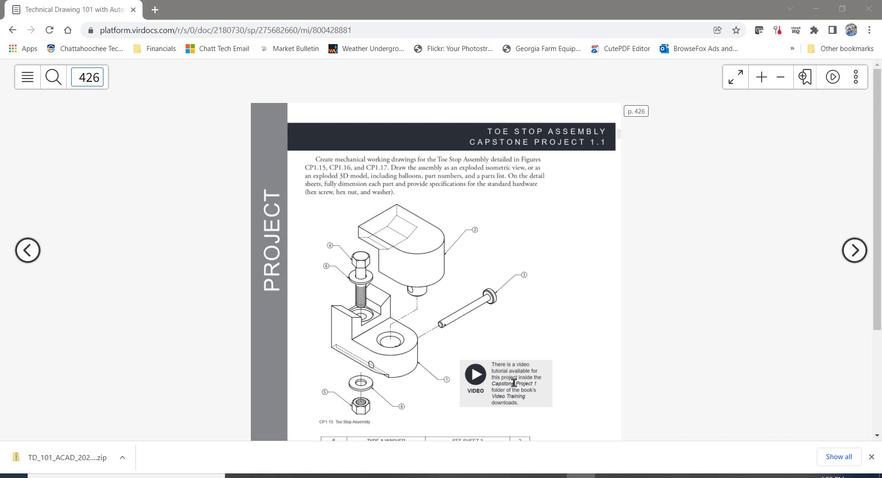
pyautogui.moveTo(546, 381)
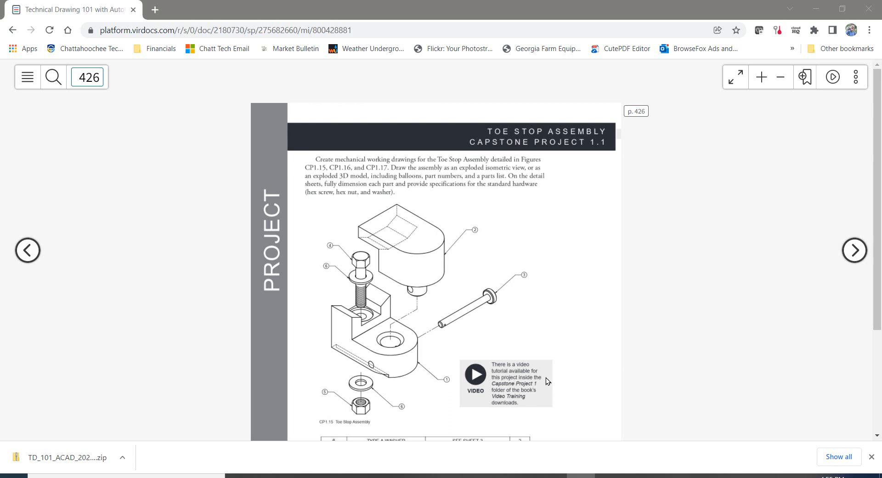
pyautogui.moveTo(433, 290)
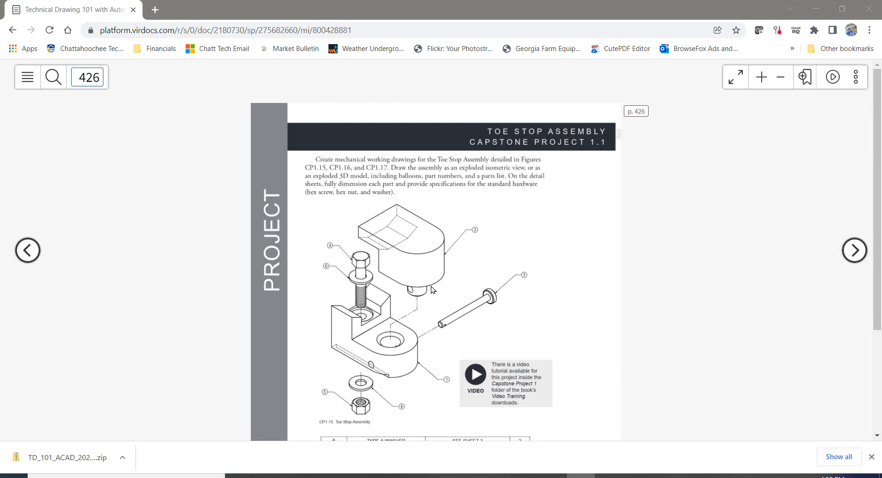
# Step: Scroll page 426 down to the Toe Stop Assembly parts list table
pyautogui.scroll(-3)
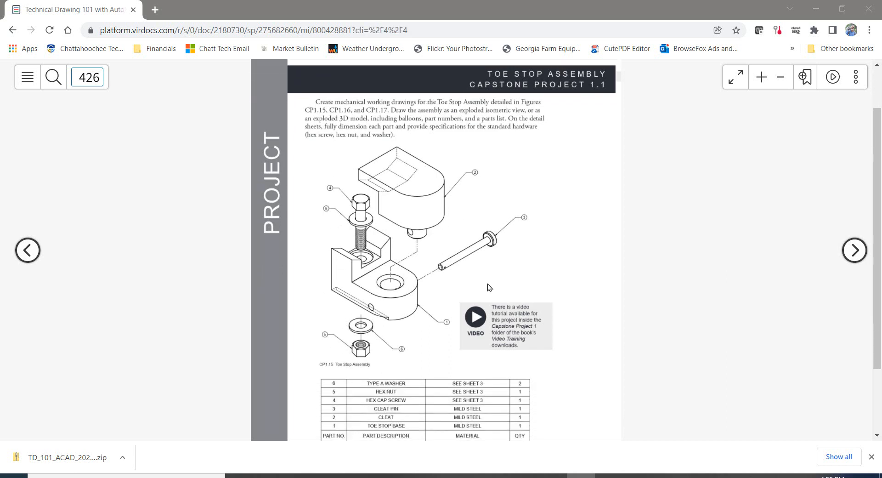
pyautogui.moveTo(820, 253)
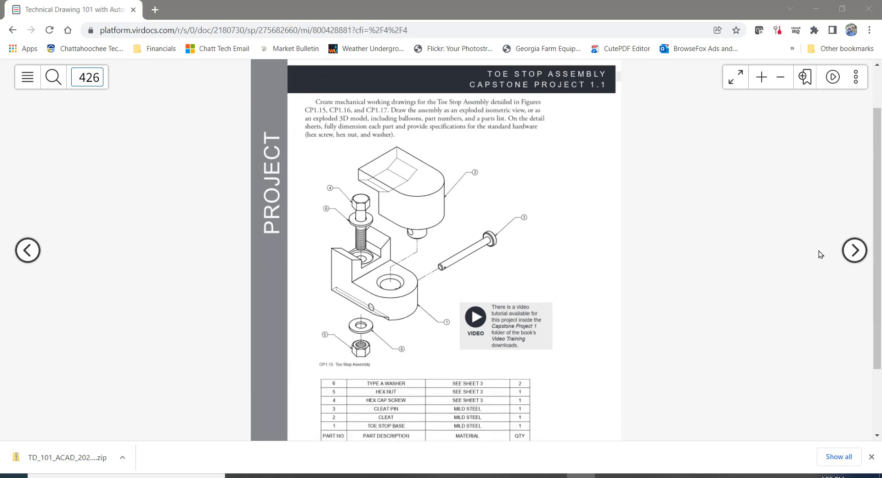
# Step: Go to page 427 and scroll down to the washer specification note
pyautogui.click(854, 250)
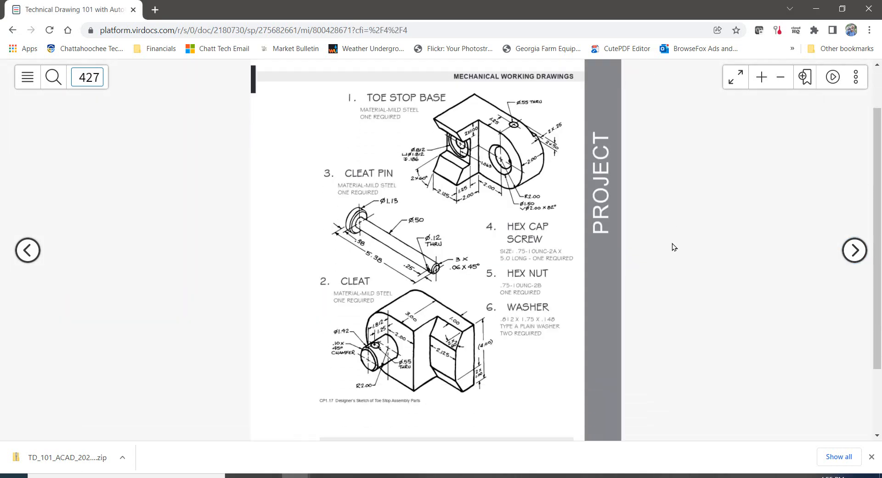
pyautogui.moveTo(667, 247)
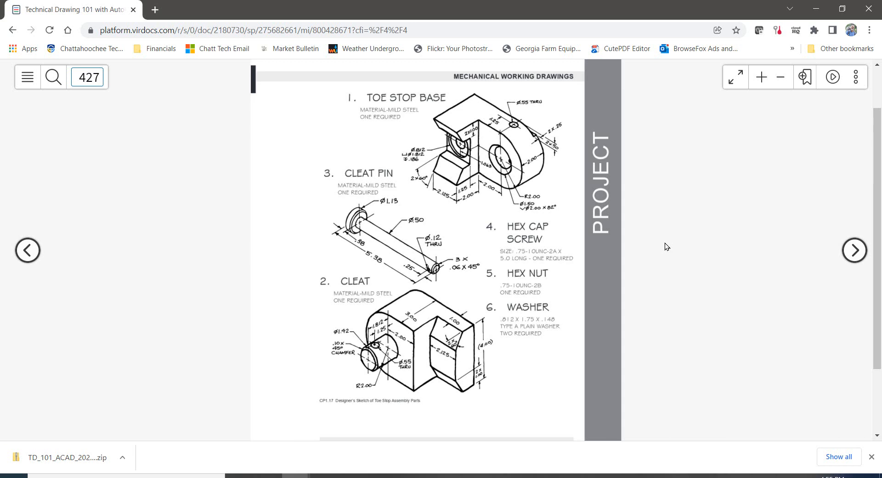
pyautogui.moveTo(607, 234)
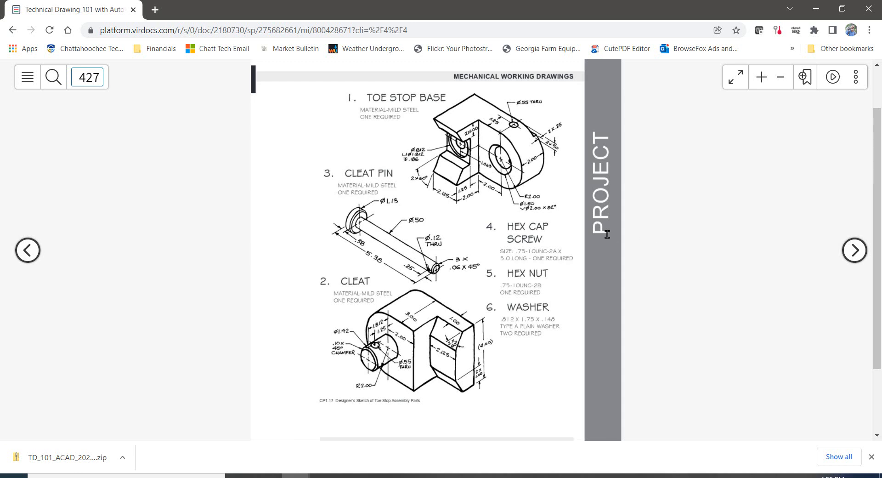
pyautogui.moveTo(558, 199)
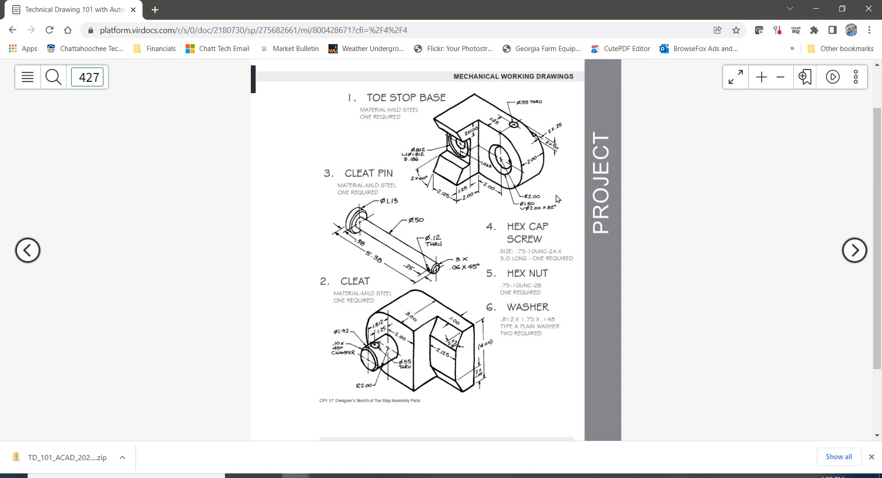
pyautogui.moveTo(674, 350)
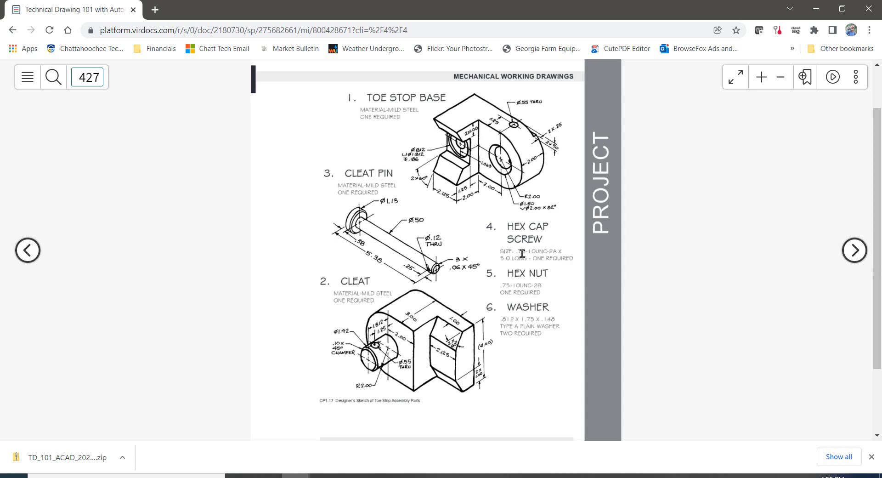
pyautogui.moveTo(361, 186)
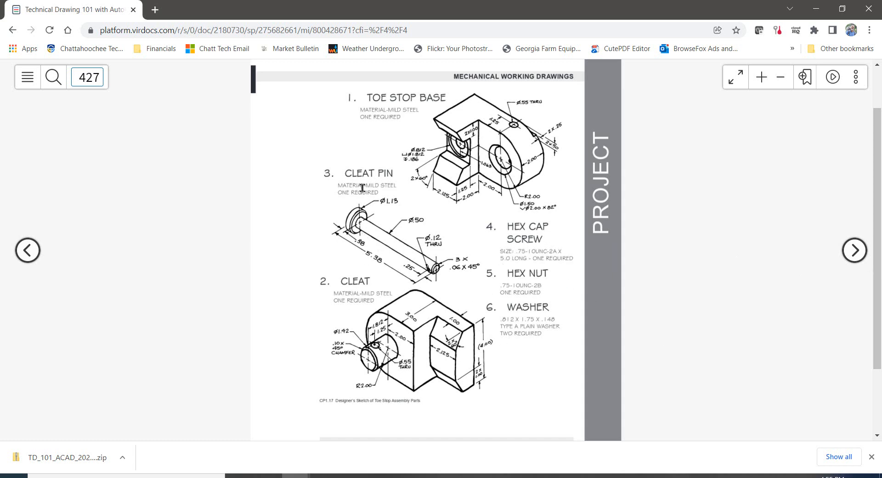
pyautogui.moveTo(680, 294)
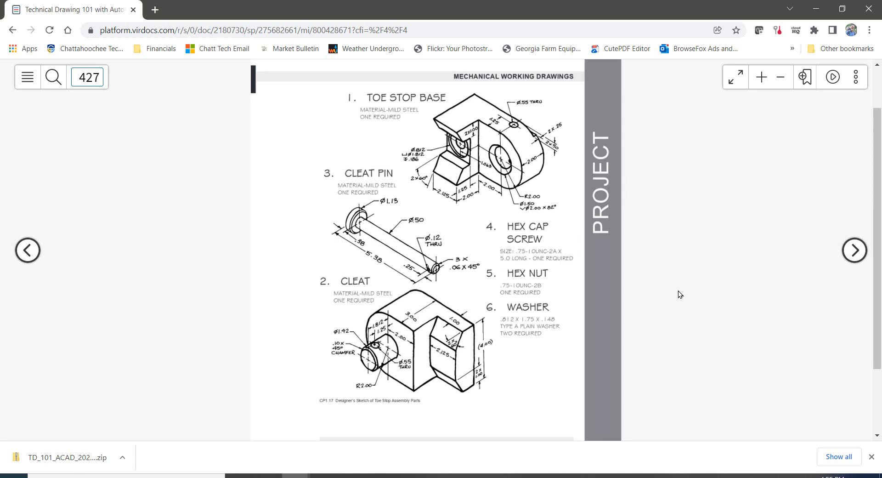
pyautogui.scroll(-3)
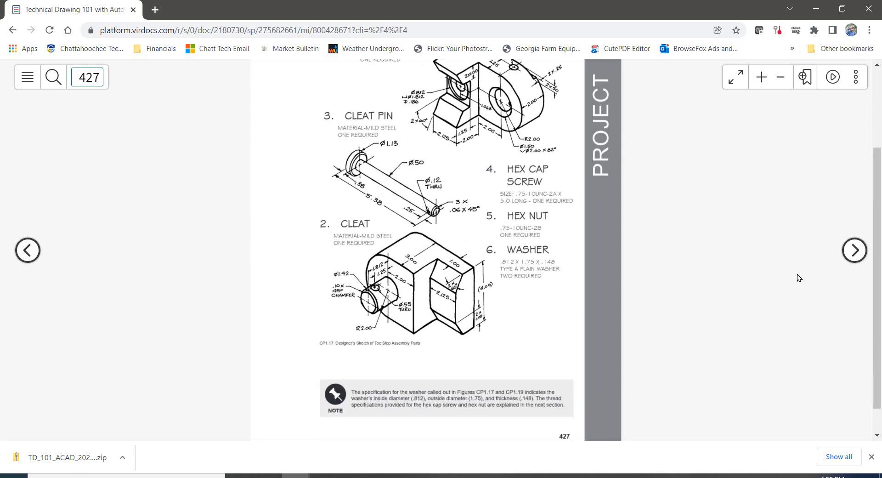
pyautogui.moveTo(854, 250)
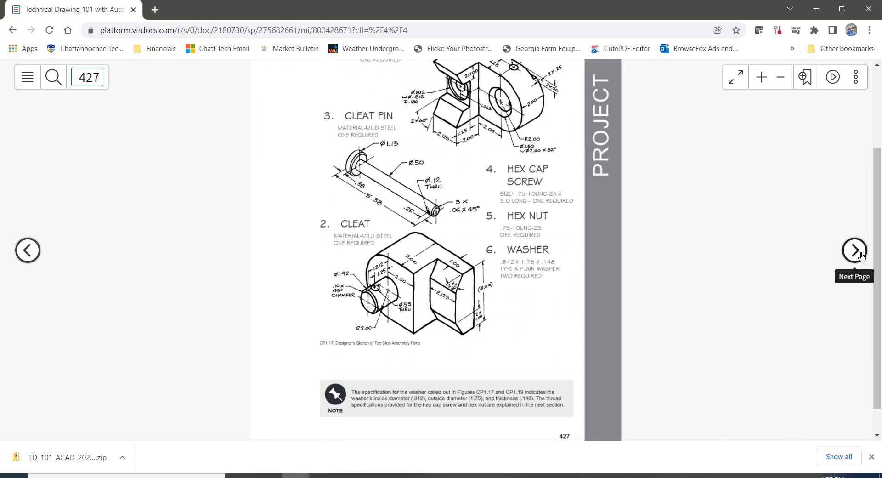
# Step: Go to page 428 and view the Getting Started steps and dimension style table
pyautogui.click(854, 251)
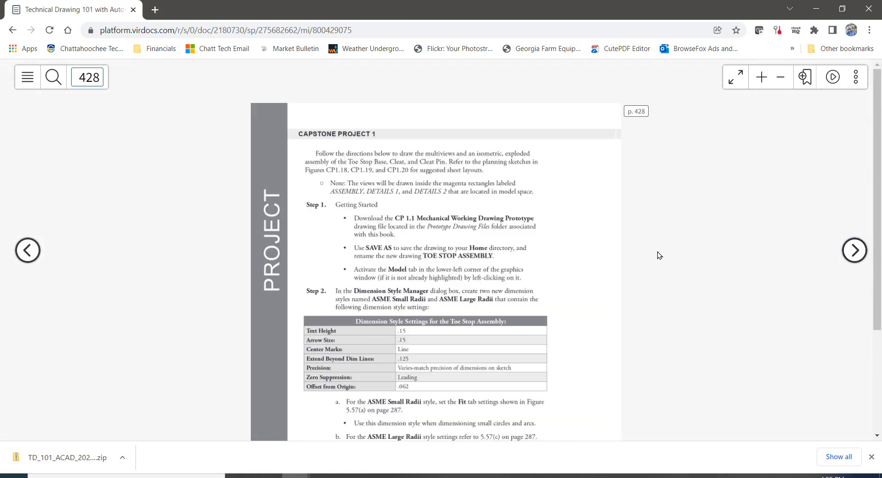
pyautogui.moveTo(492, 229)
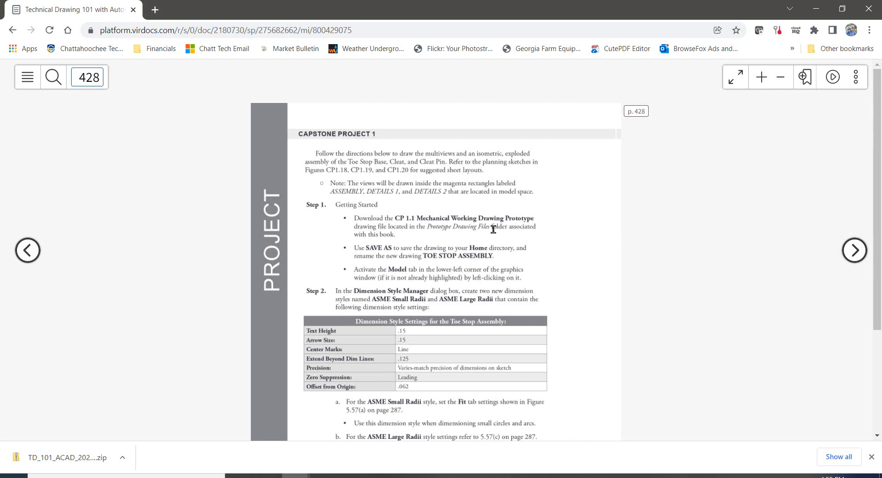
pyautogui.moveTo(394, 230)
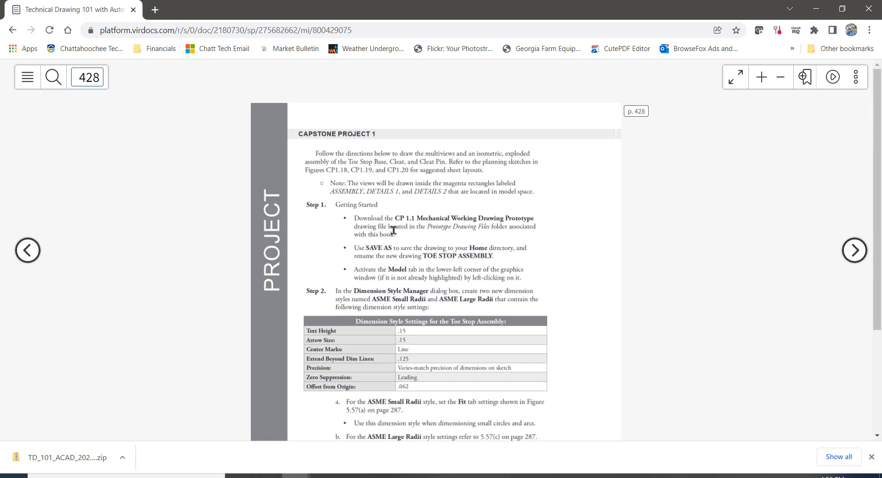
pyautogui.moveTo(445, 228)
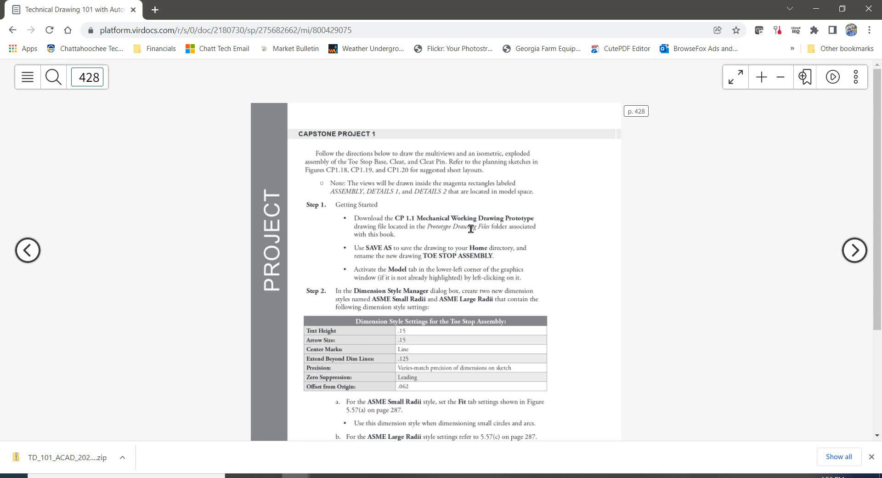
pyautogui.moveTo(513, 257)
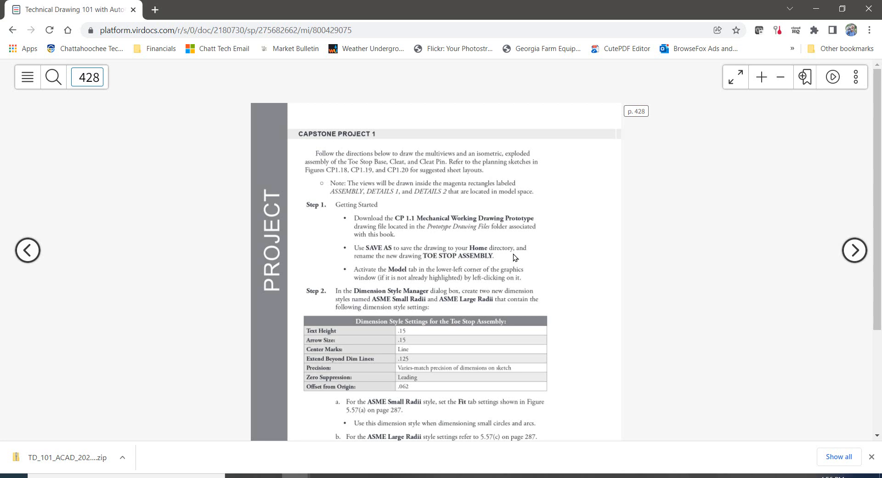
pyautogui.moveTo(552, 258)
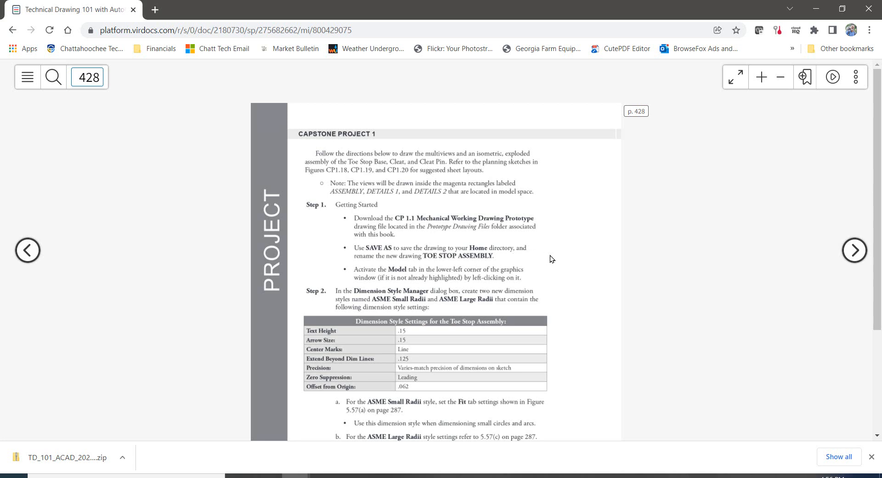
pyautogui.moveTo(578, 288)
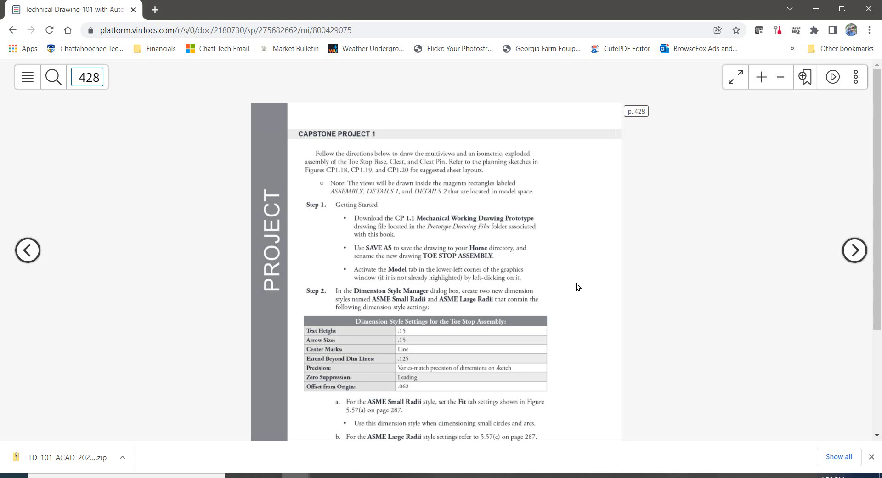
pyautogui.scroll(3)
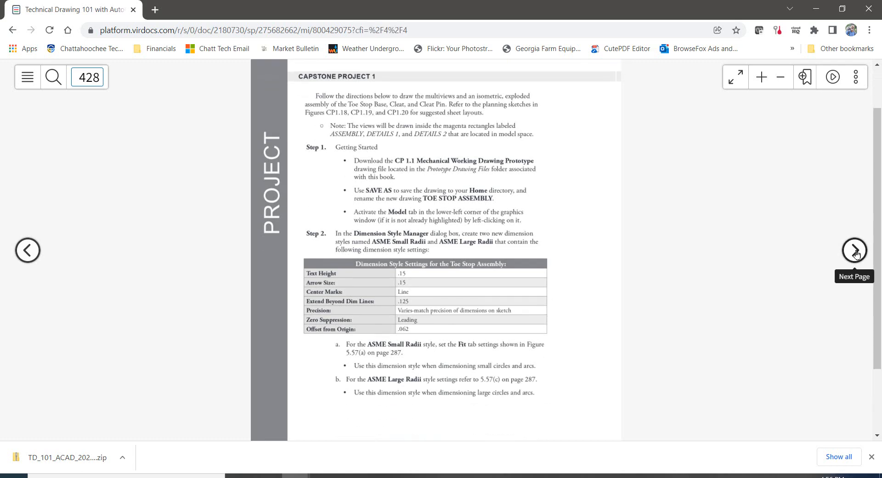
# Step: Go to page 429 and scroll to Detail Sheet 1 and Figure CP1.18
pyautogui.click(854, 250)
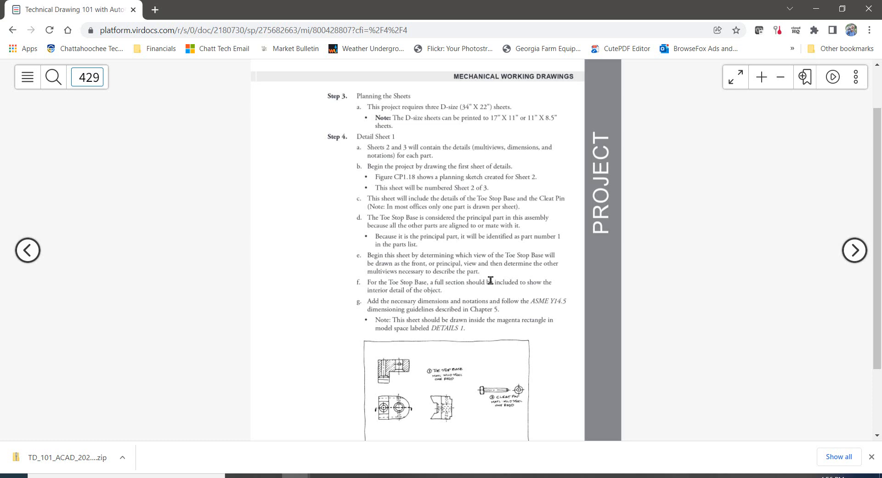
pyautogui.scroll(-3)
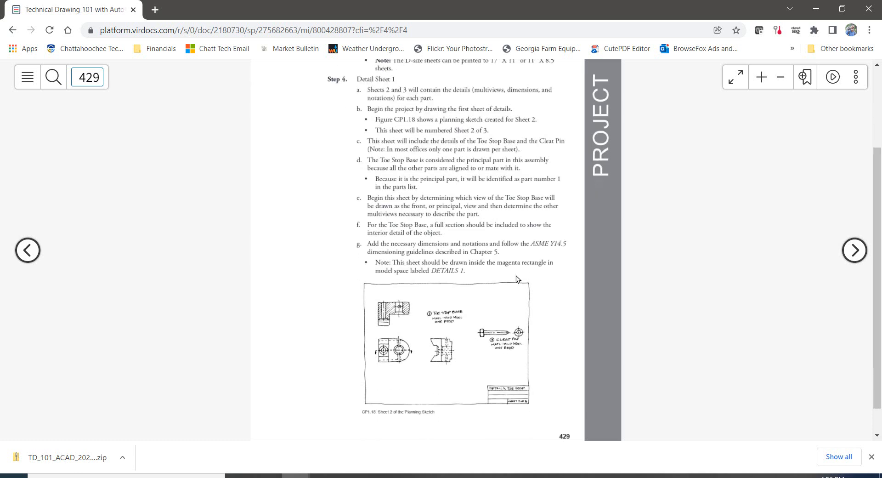
pyautogui.moveTo(392, 435)
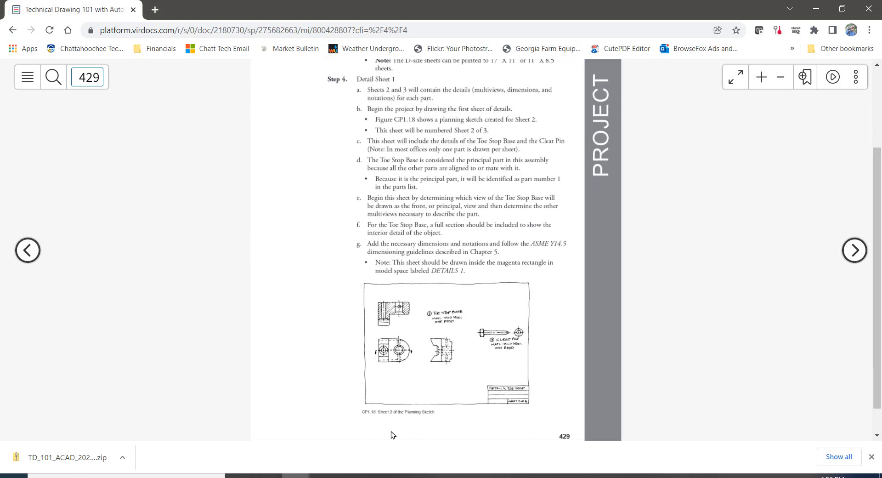
pyautogui.moveTo(406, 297)
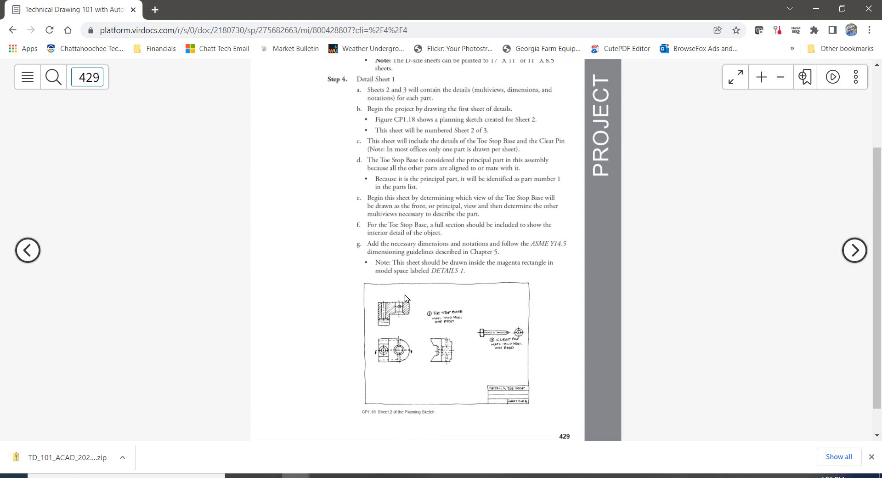
pyautogui.moveTo(408, 376)
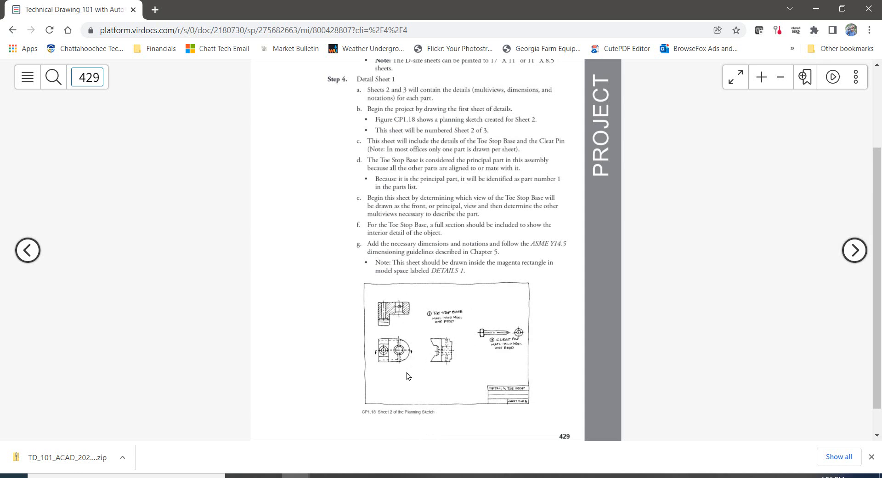
pyautogui.moveTo(448, 372)
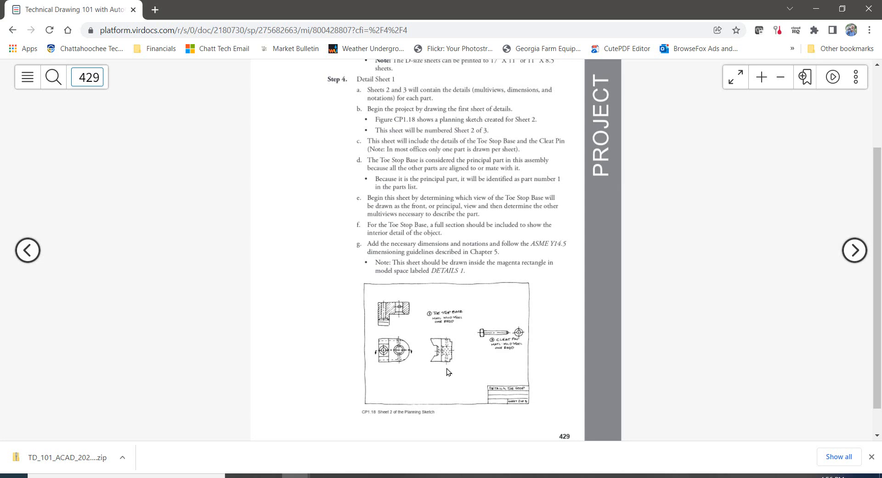
pyautogui.moveTo(403, 363)
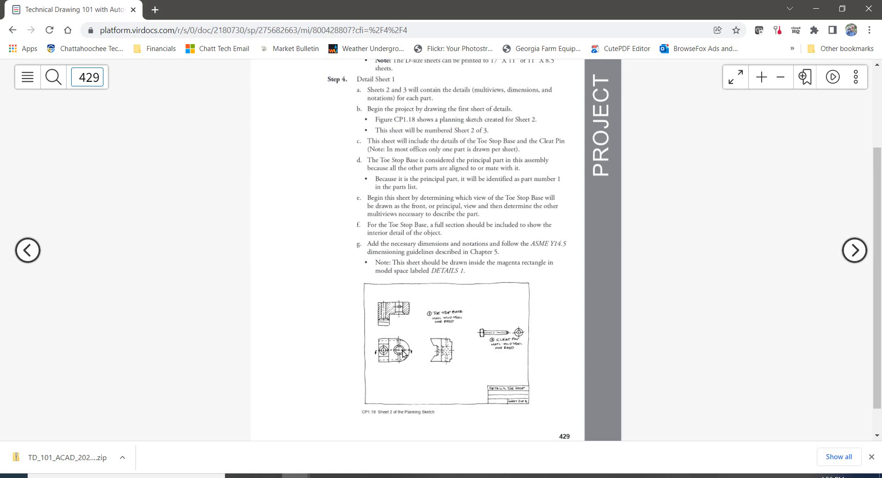
pyautogui.moveTo(393, 358)
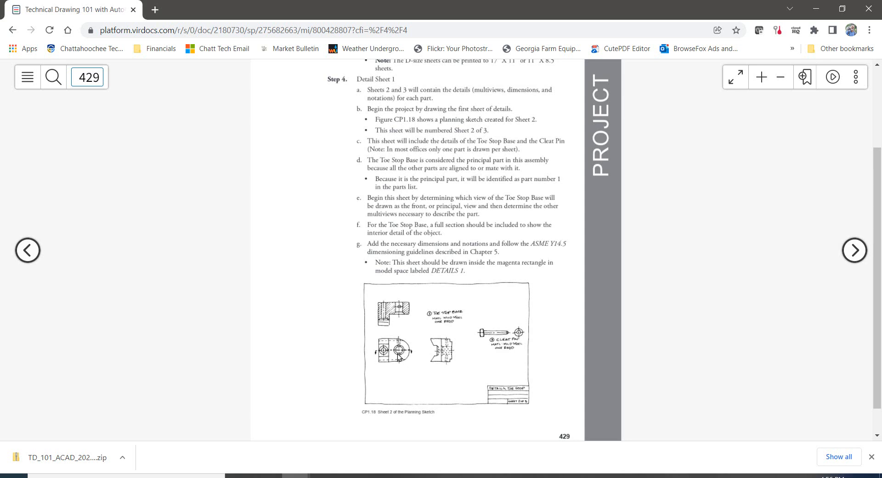
pyautogui.moveTo(395, 319)
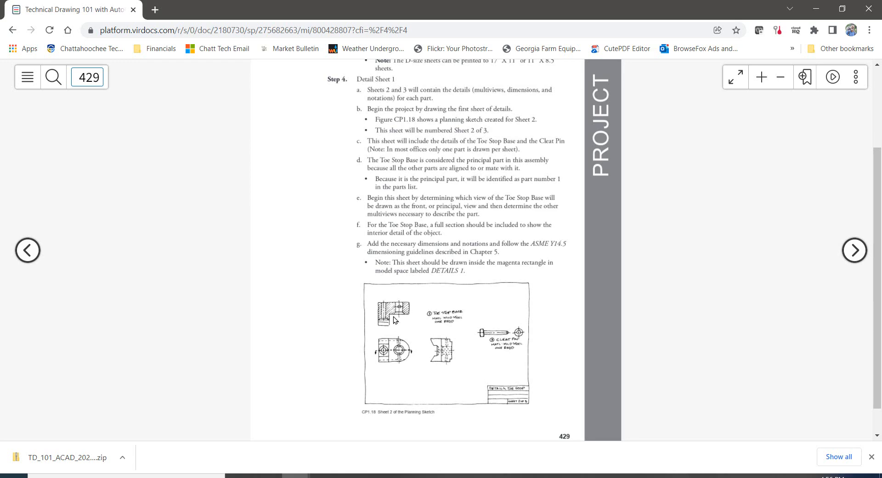
pyautogui.moveTo(859, 272)
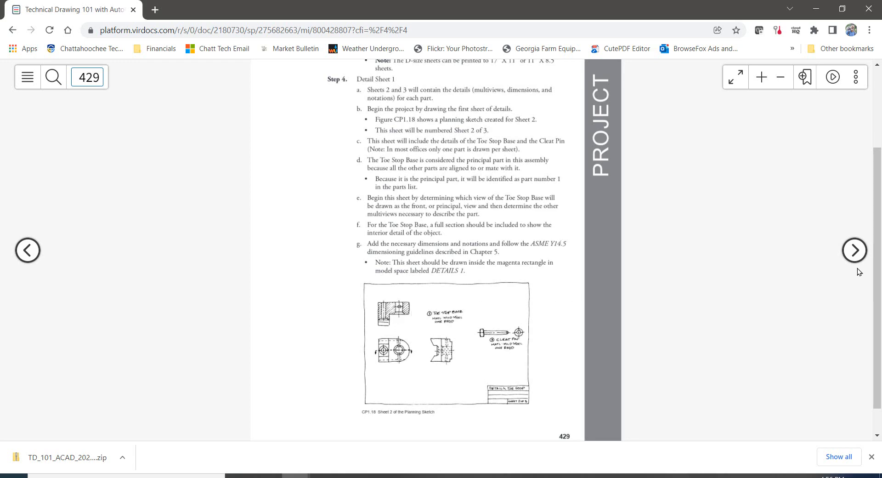
# Step: Advance to page 431 and scroll down to Figure CP1.20's Sheet 1 sketch
pyautogui.click(854, 250)
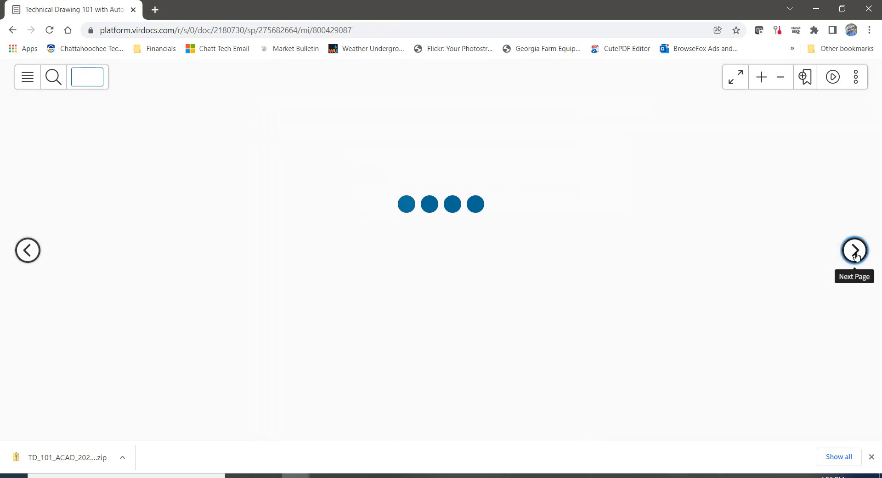
pyautogui.click(854, 250)
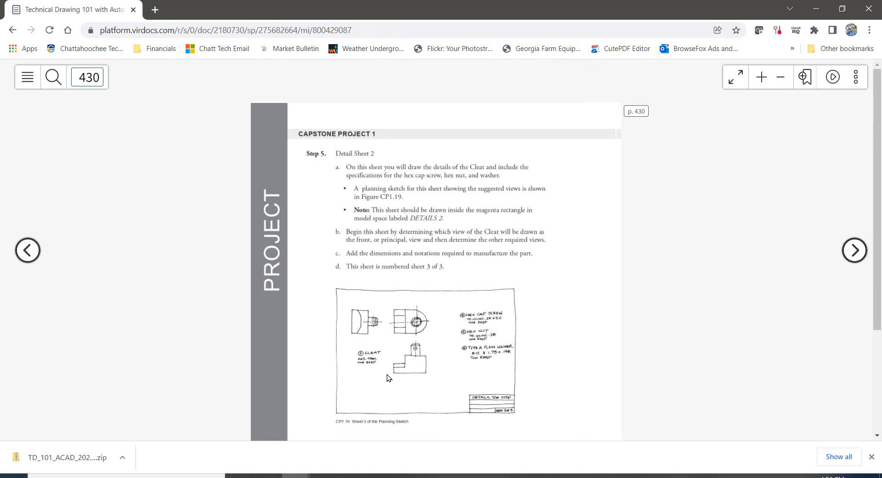
pyautogui.moveTo(415, 330)
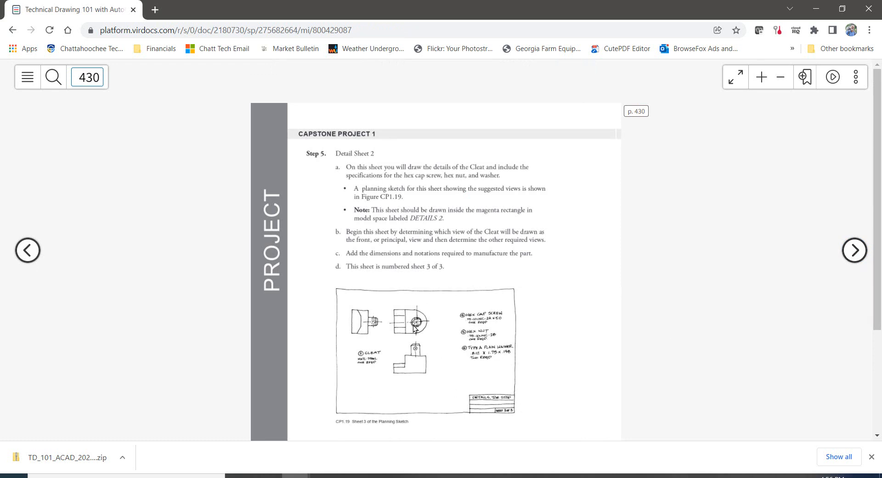
pyautogui.moveTo(413, 349)
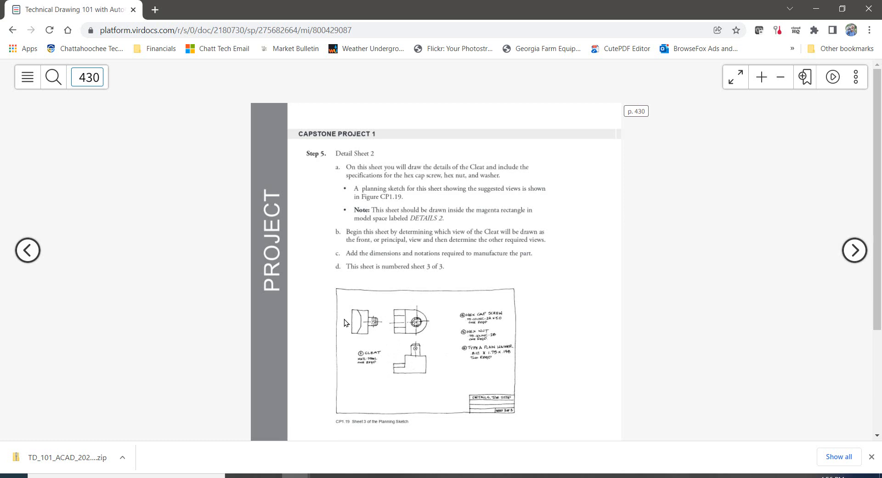
pyautogui.moveTo(359, 324)
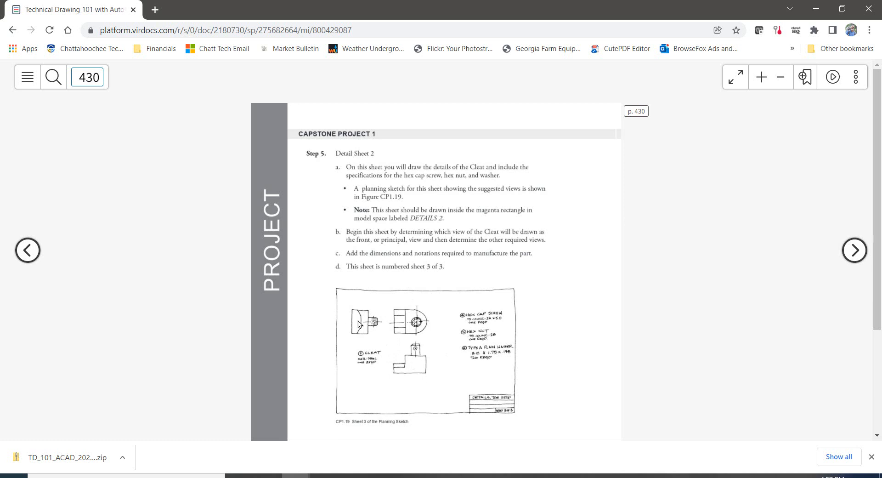
pyautogui.moveTo(478, 314)
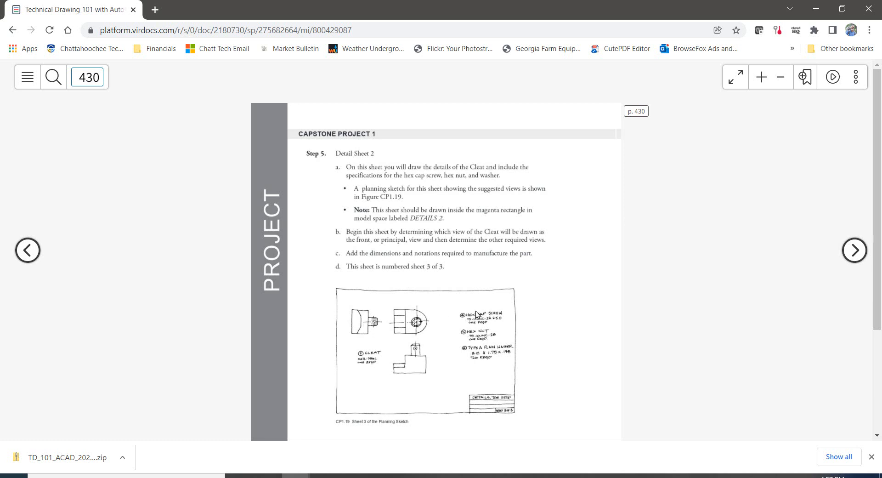
pyautogui.moveTo(501, 308)
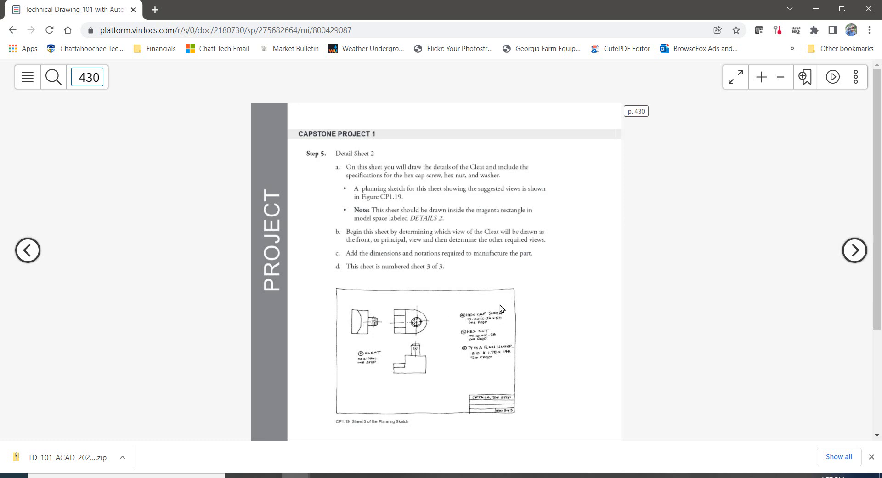
pyautogui.moveTo(493, 350)
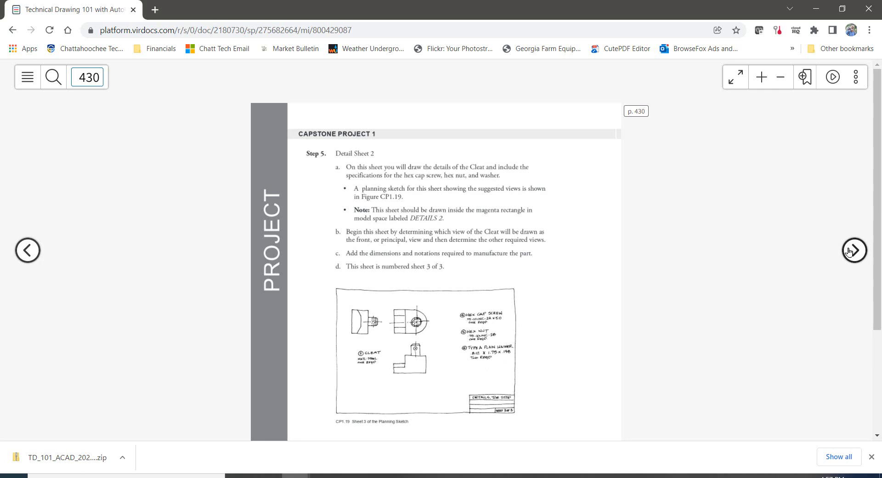
pyautogui.click(855, 250)
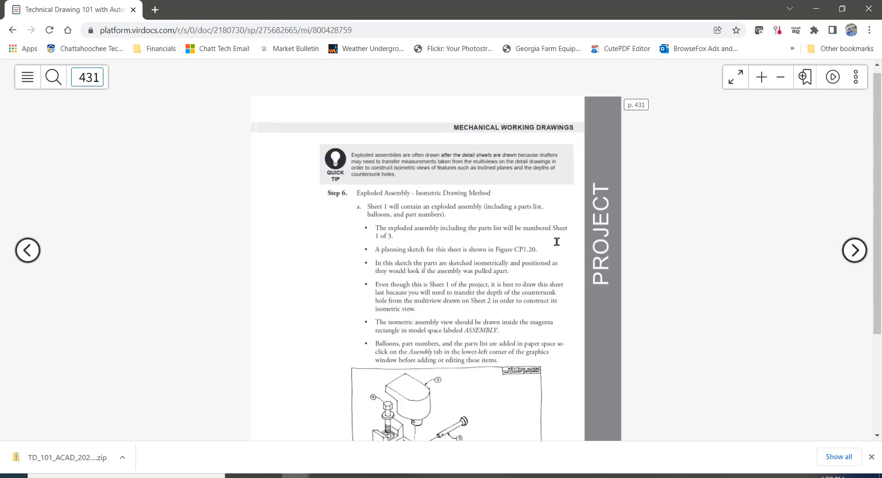
pyautogui.scroll(-3)
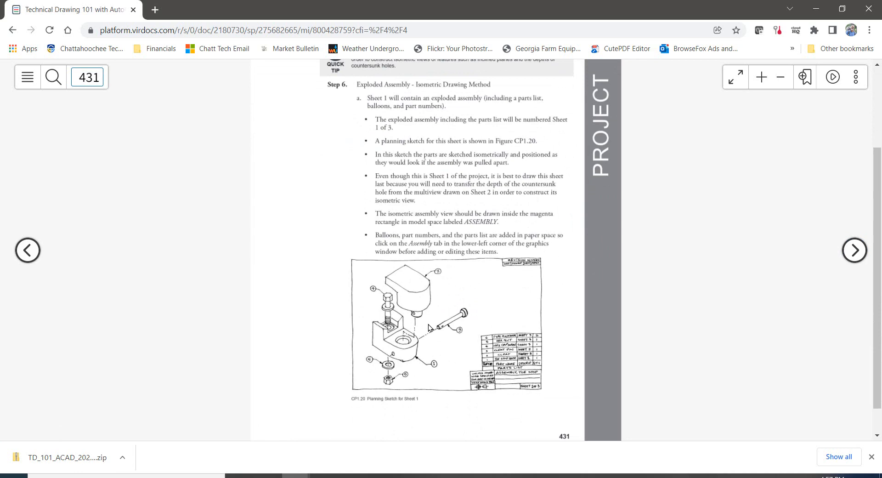
pyautogui.moveTo(679, 290)
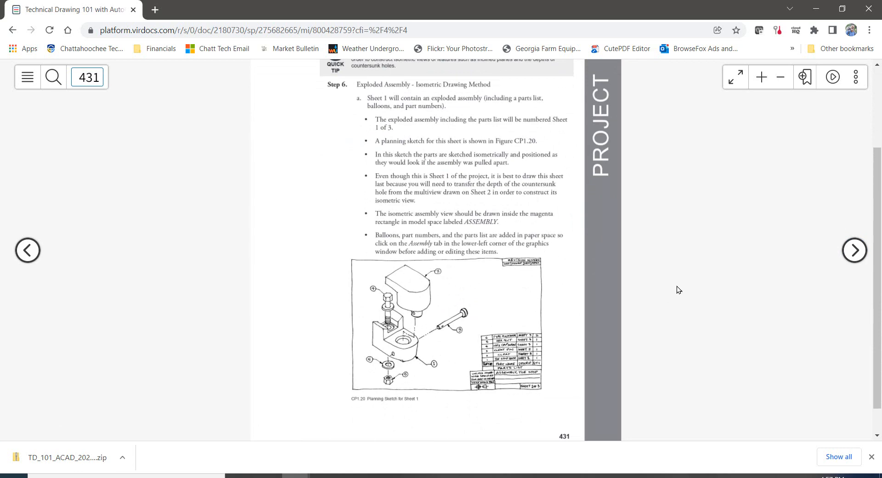
# Step: Page through 432 on counterbored holes and 433 on countersunk holes to 434
pyautogui.click(854, 250)
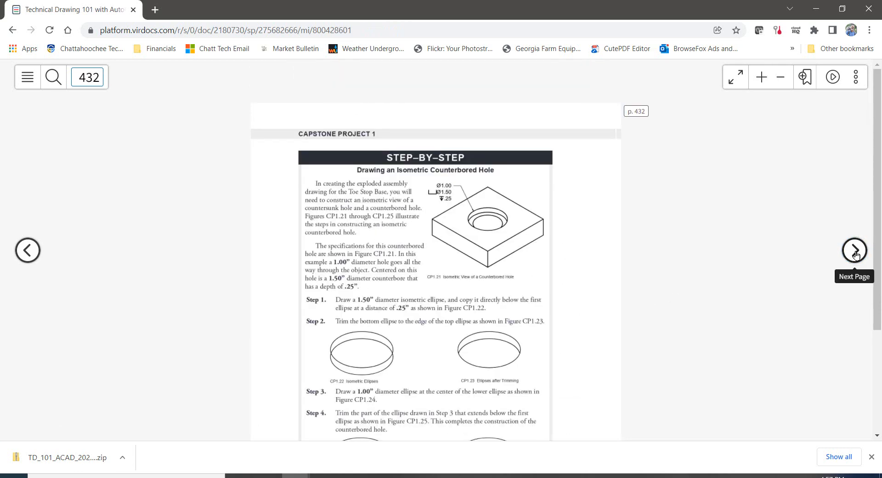
pyautogui.moveTo(415, 226)
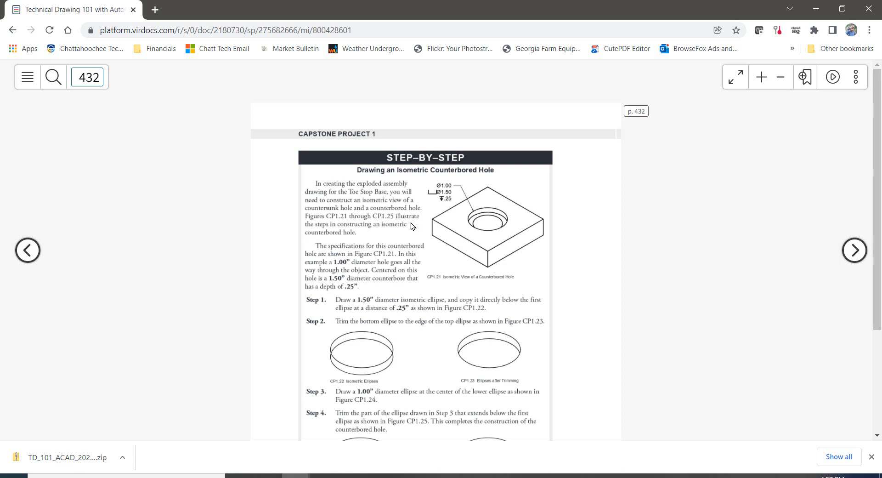
pyautogui.moveTo(422, 225)
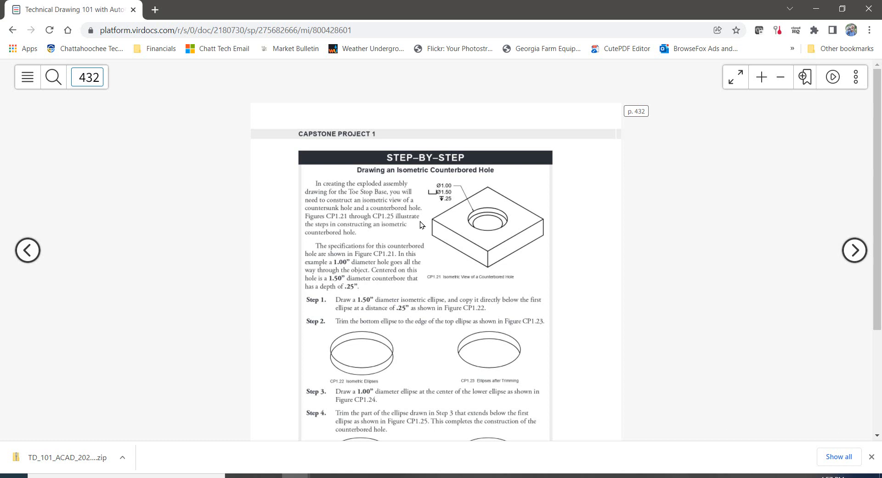
pyautogui.moveTo(671, 290)
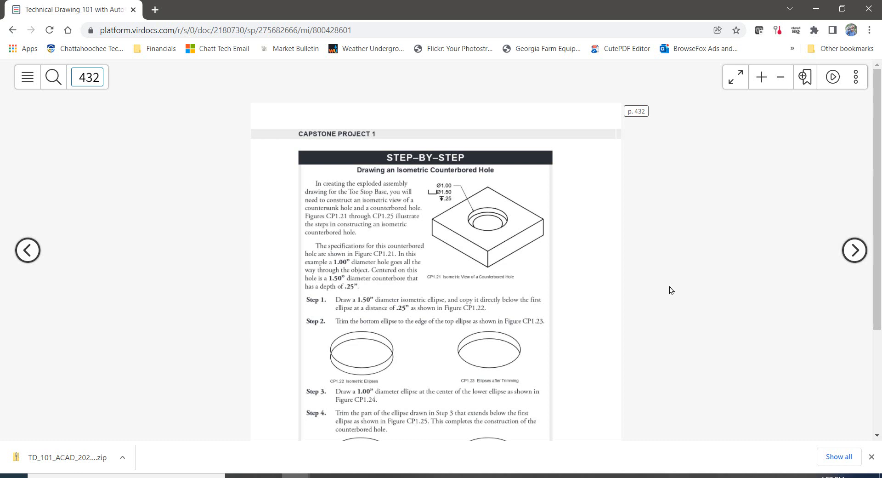
pyautogui.moveTo(446, 190)
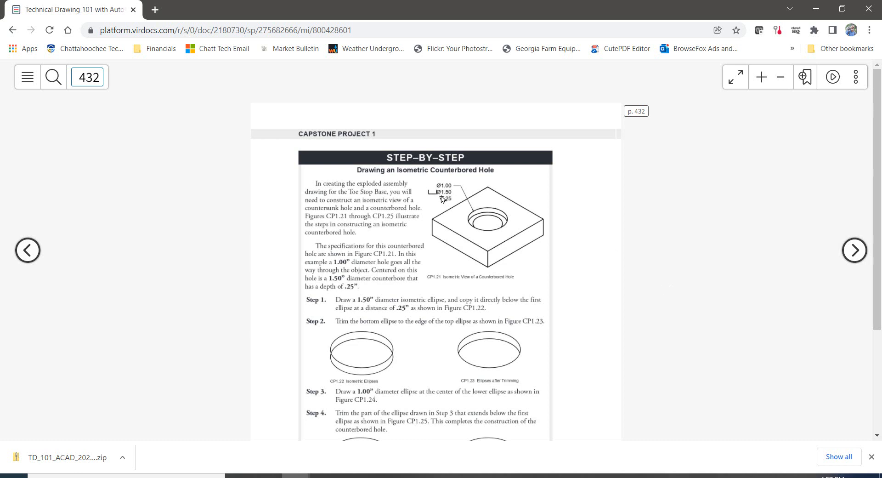
pyautogui.moveTo(431, 193)
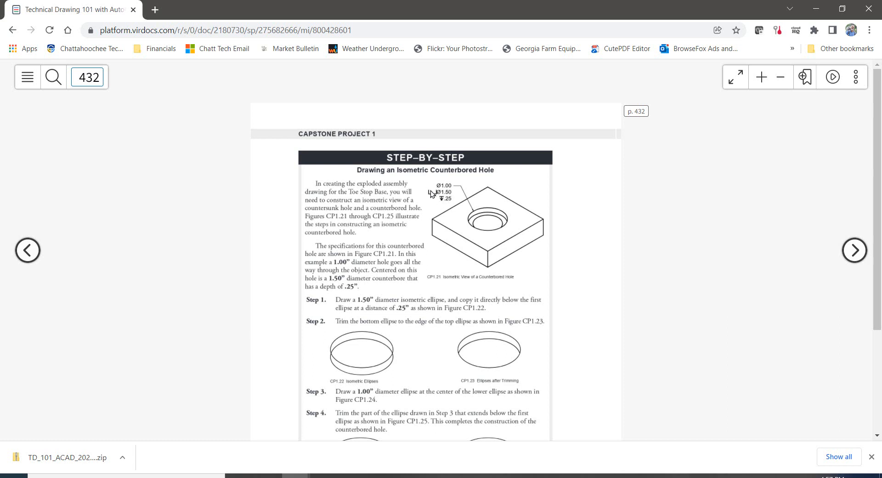
pyautogui.moveTo(427, 200)
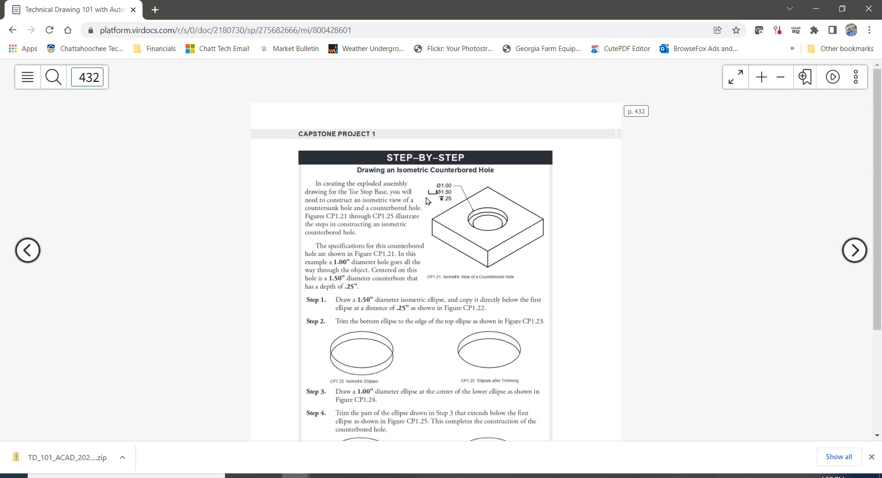
pyautogui.moveTo(433, 193)
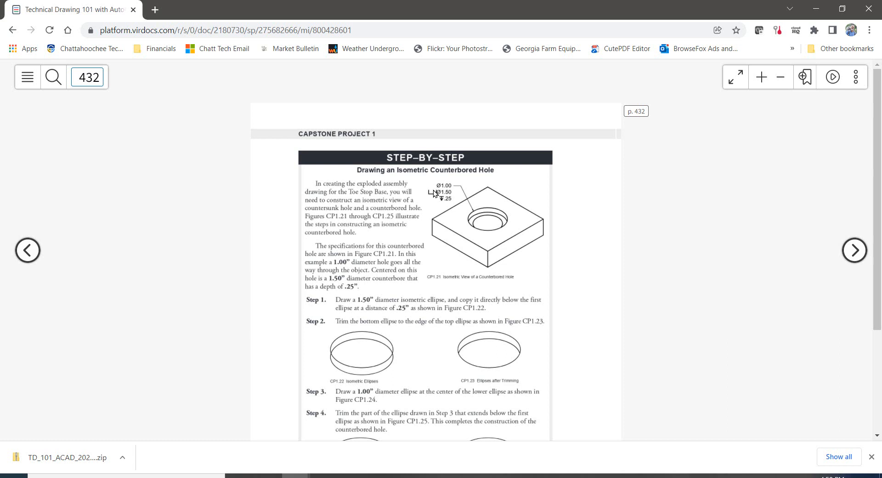
pyautogui.moveTo(432, 202)
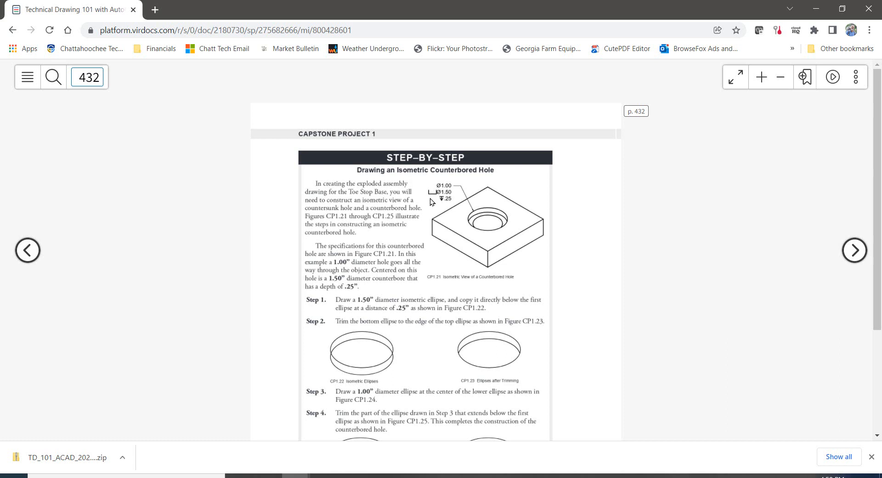
pyautogui.moveTo(441, 208)
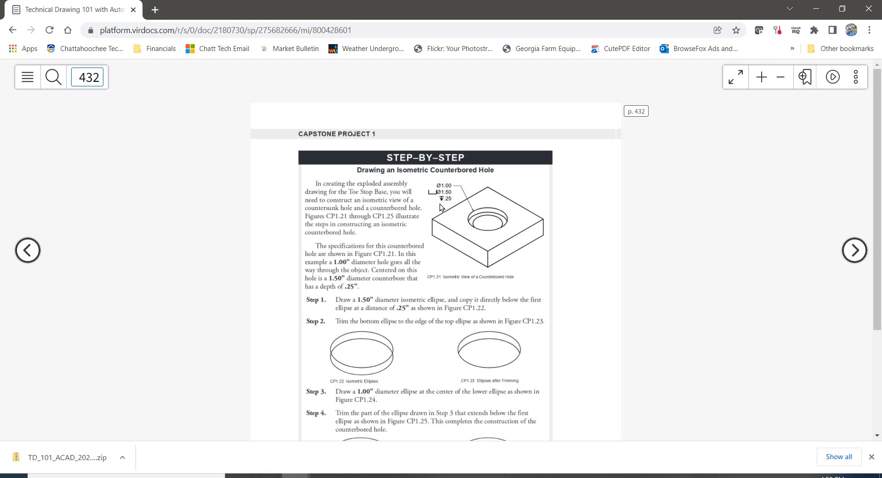
pyautogui.moveTo(854, 251)
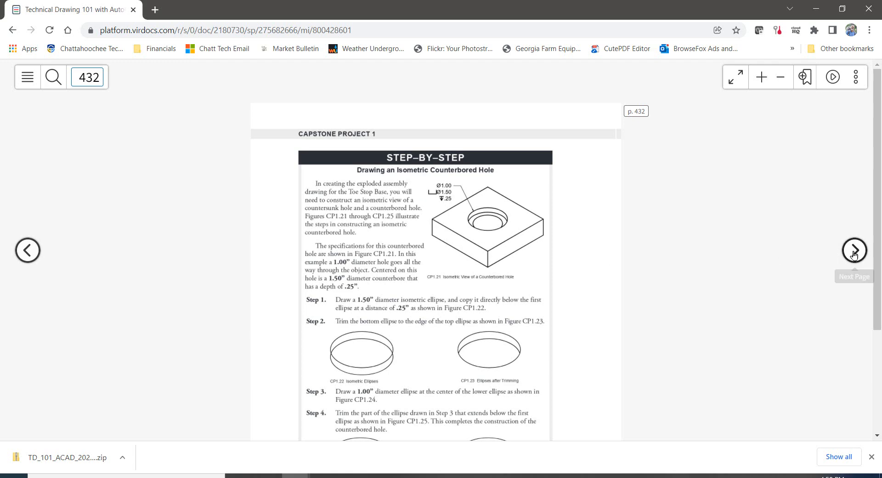
pyautogui.click(855, 251)
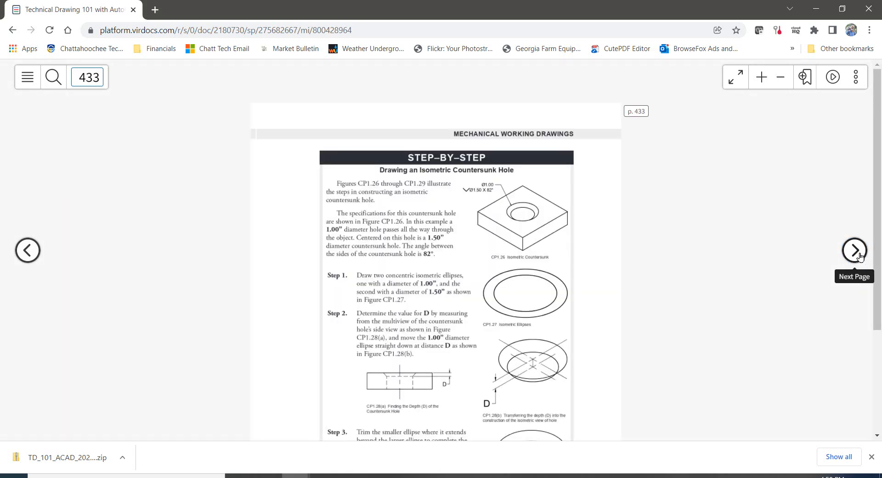
pyautogui.click(854, 251)
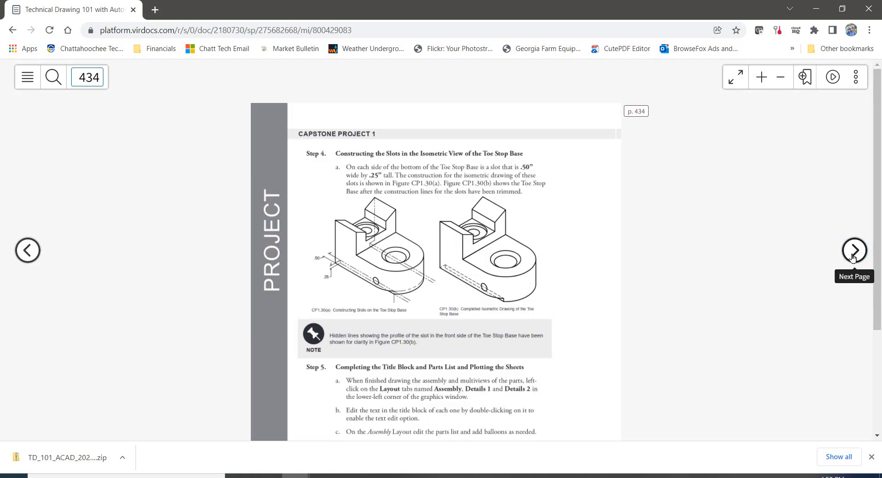
# Step: Scroll page 434 down to the plotting instructions and page setup quick tip
pyautogui.scroll(-3)
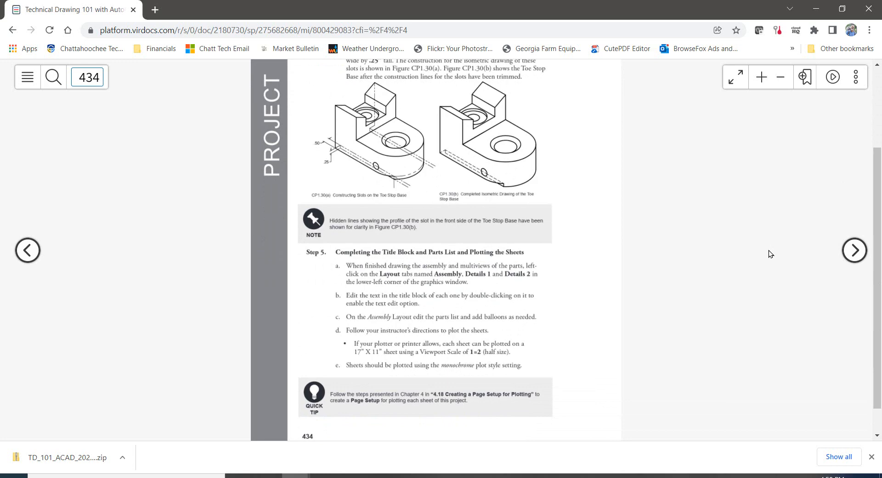
pyautogui.moveTo(797, 99)
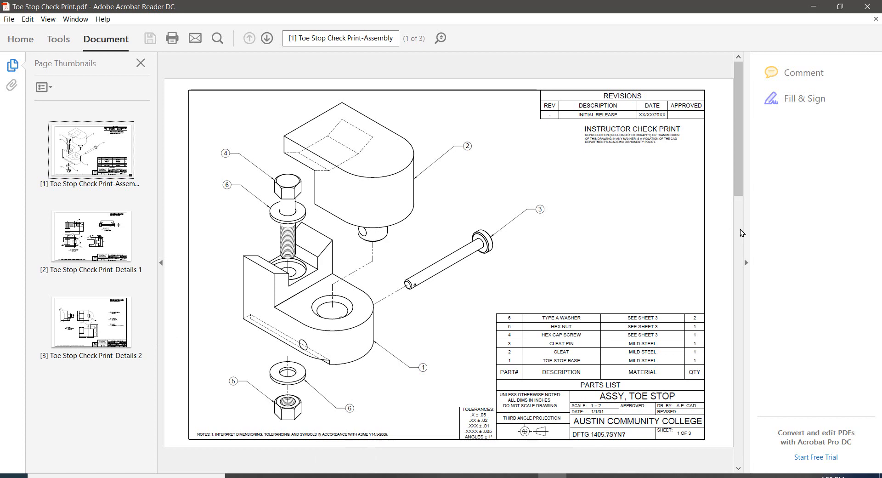
pyautogui.moveTo(717, 299)
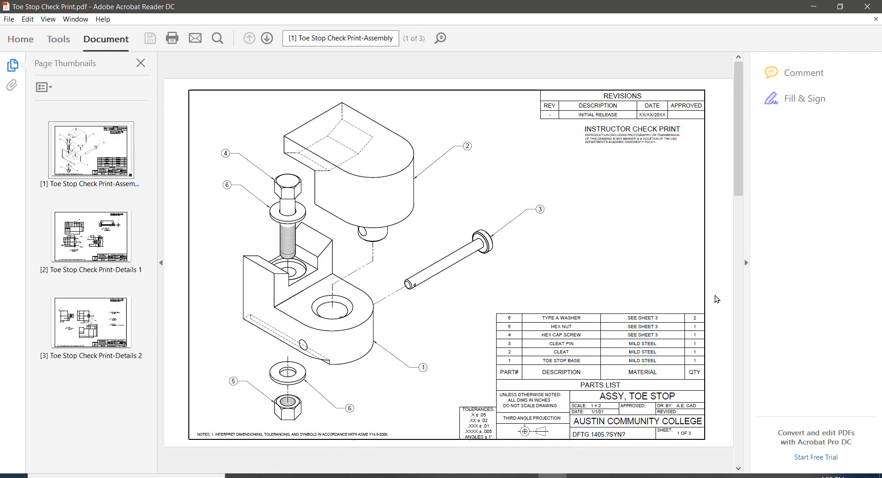
pyautogui.moveTo(595, 345)
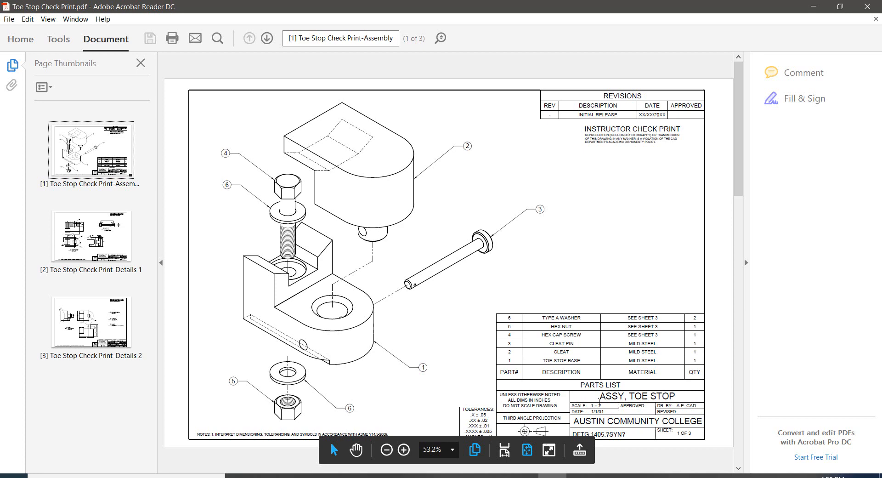
pyautogui.moveTo(638, 441)
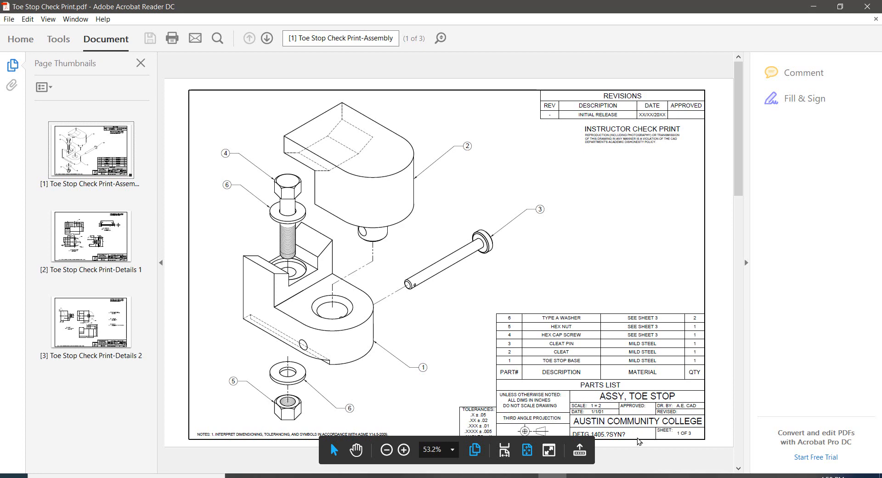
pyautogui.moveTo(509, 144)
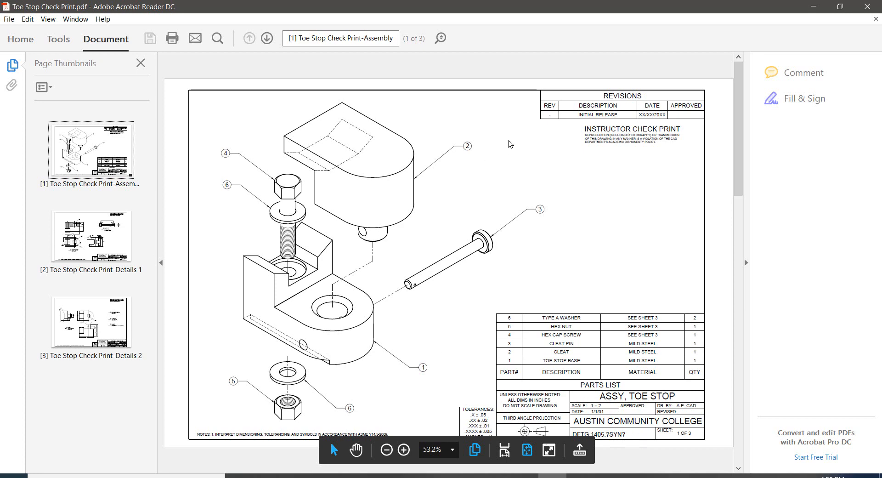
pyautogui.moveTo(487, 142)
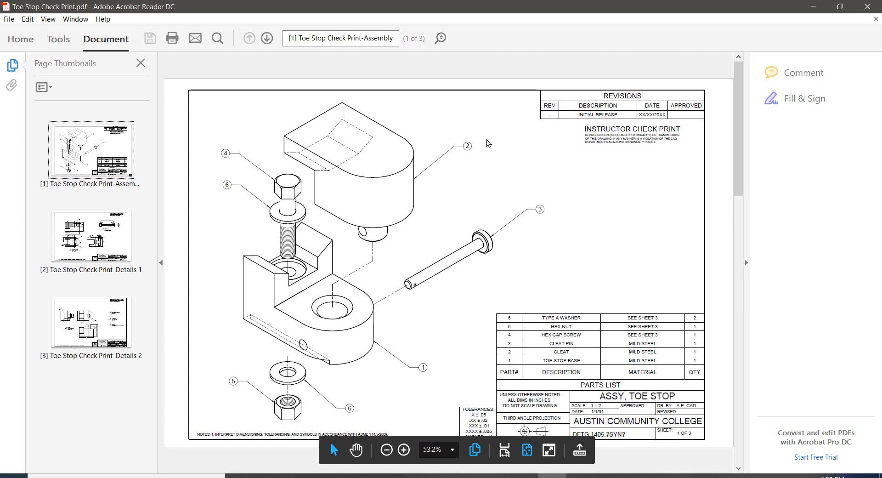
pyautogui.moveTo(459, 128)
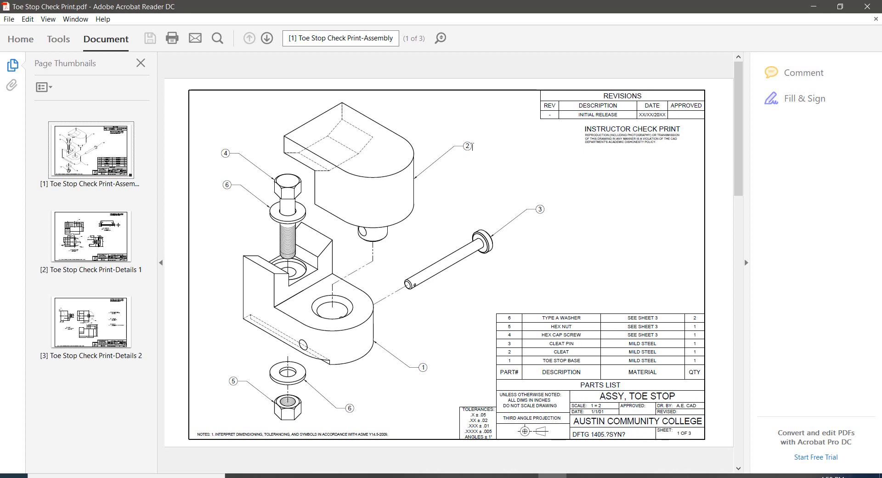
pyautogui.moveTo(116, 236)
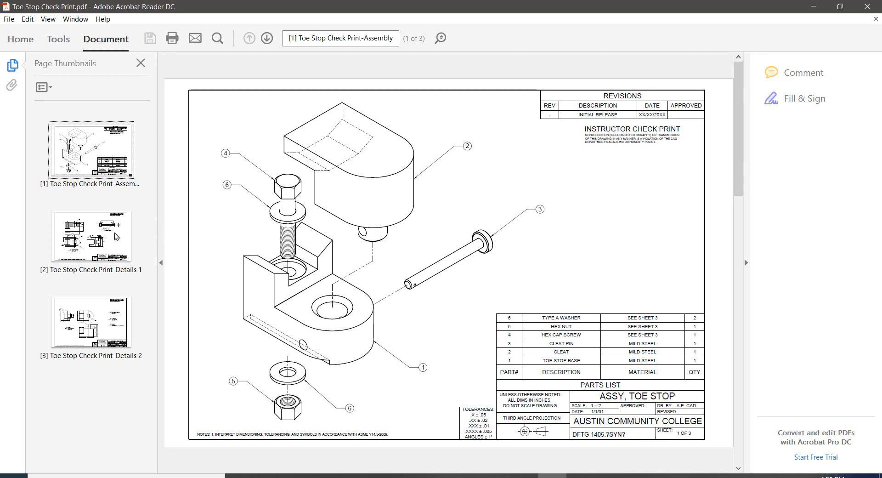
# Step: Select the Details 1 sheet thumbnail in the Toe Stop Check Print PDF
pyautogui.click(91, 237)
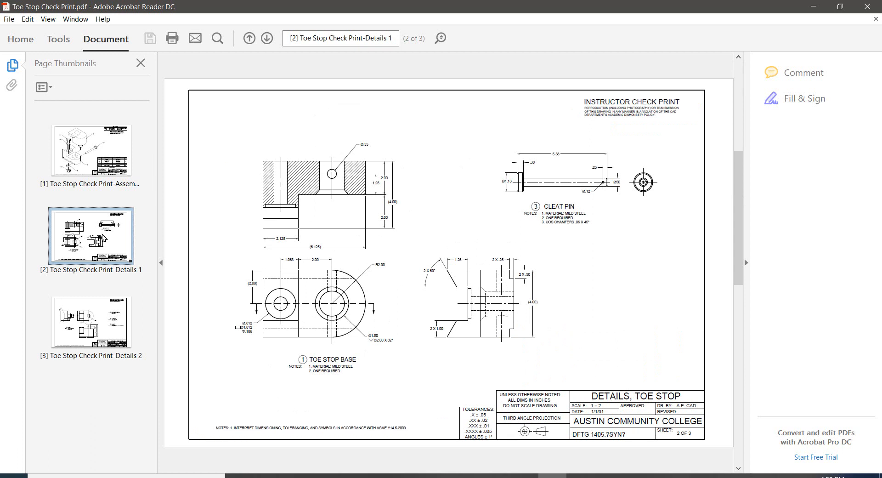
pyautogui.moveTo(128, 242)
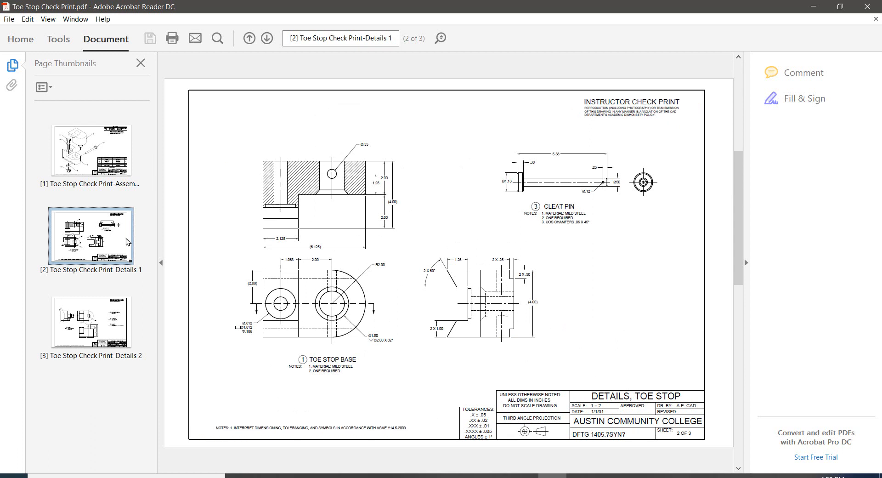
pyautogui.moveTo(133, 243)
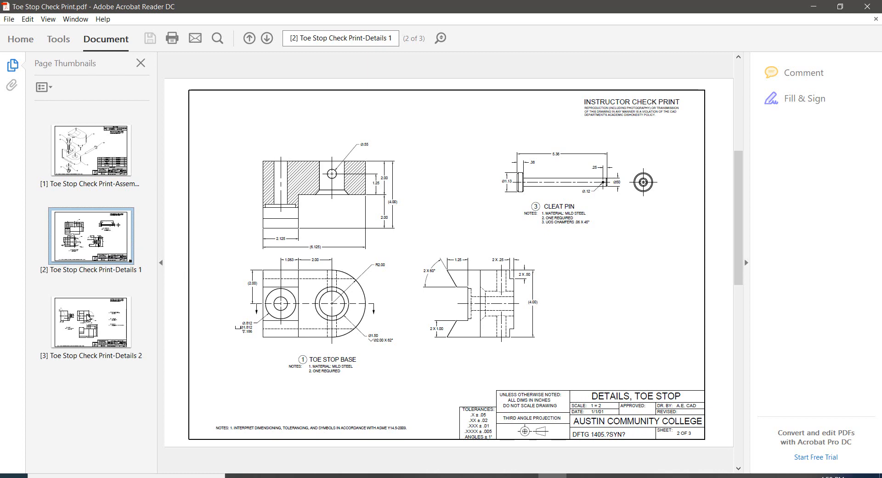
# Step: Select the Details 2 sheet thumbnail showing the cleat and fastener notes
pyautogui.click(91, 322)
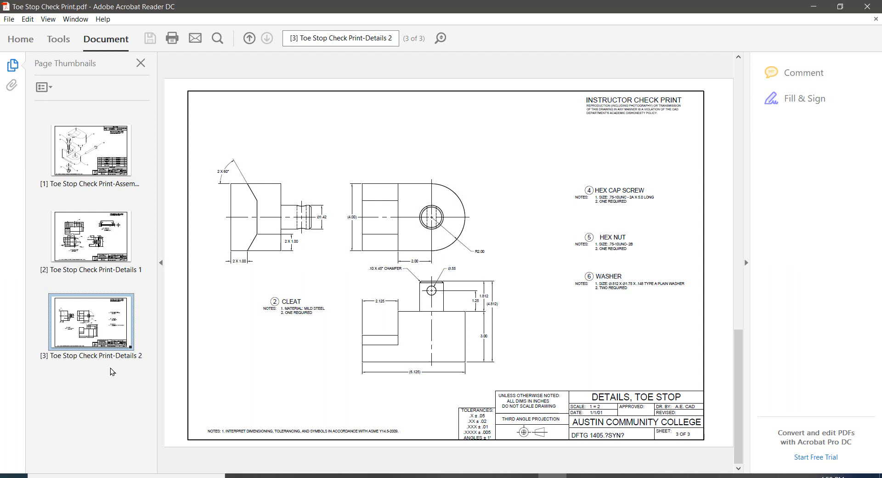
pyautogui.moveTo(285, 392)
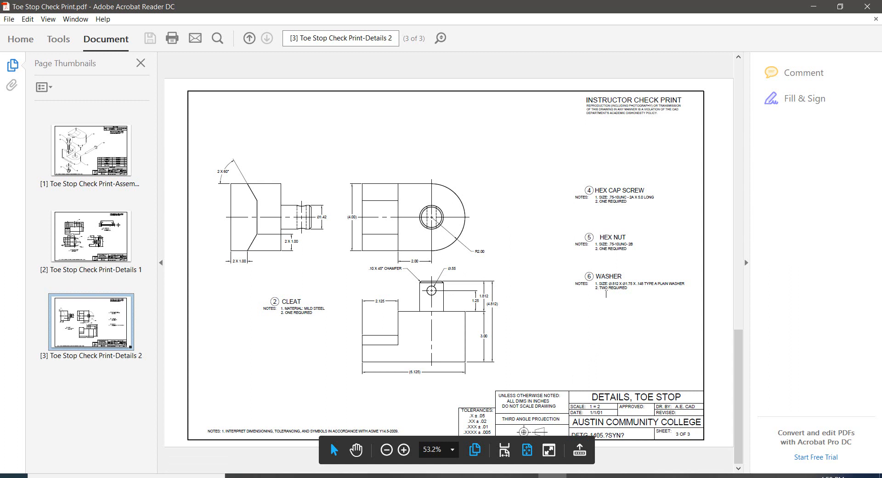
pyautogui.moveTo(591, 326)
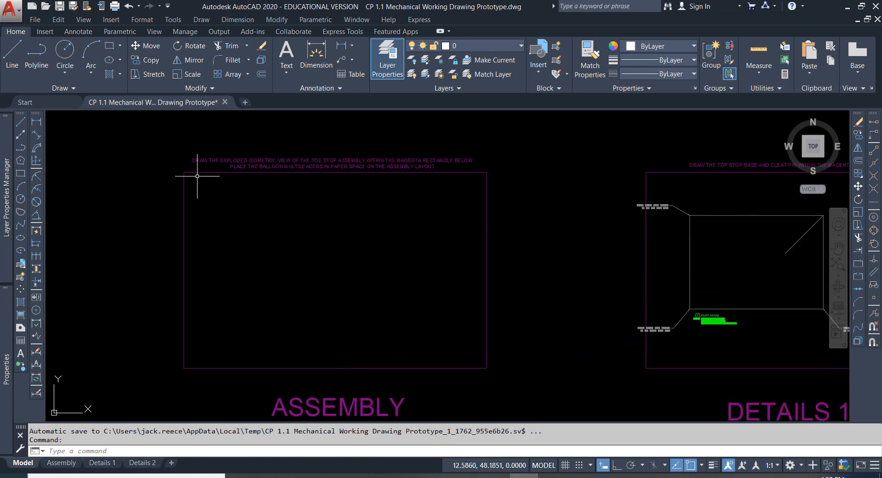
pyautogui.moveTo(479, 260)
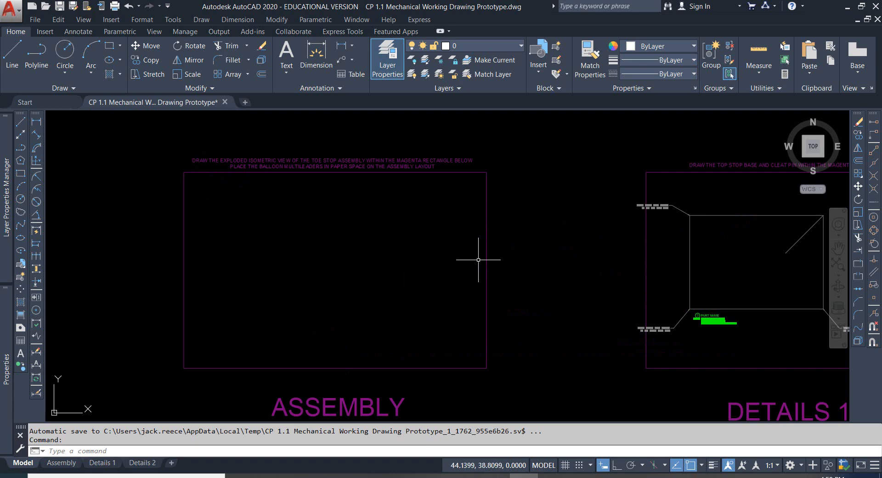
# Step: Zoom across the prototype's model space to the part name and notes area
pyautogui.scroll(-3)
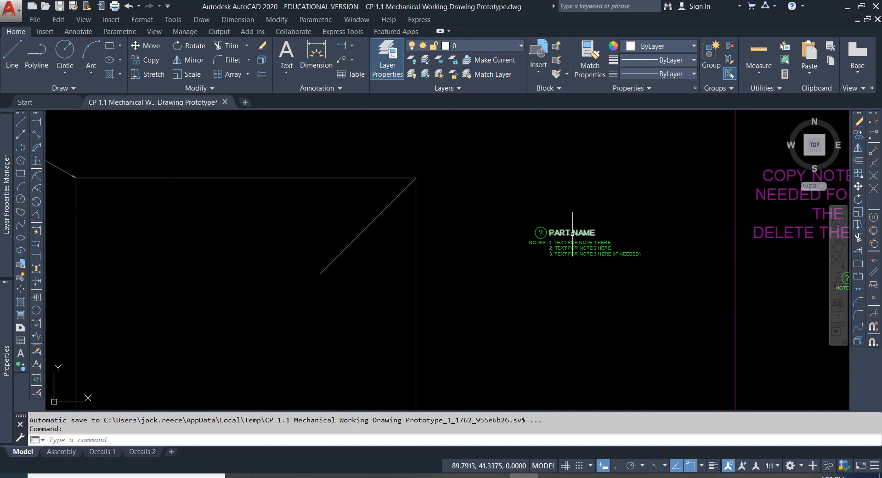
pyautogui.moveTo(541, 232)
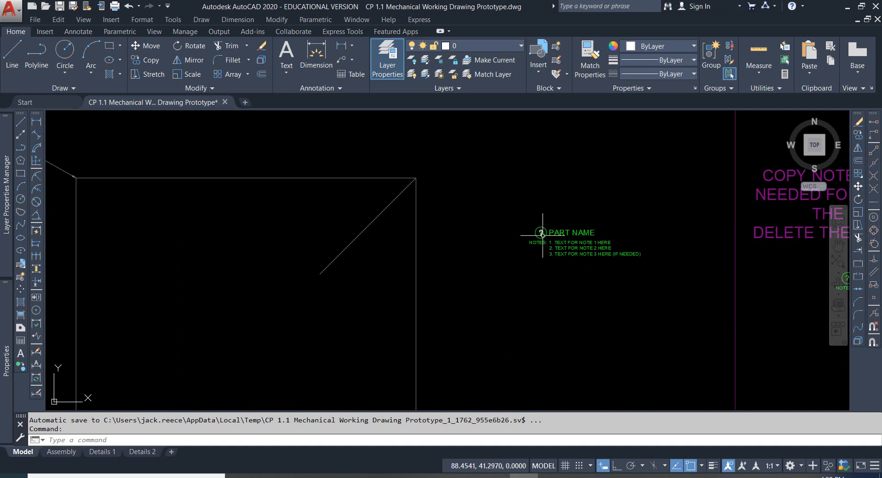
pyautogui.moveTo(558, 220)
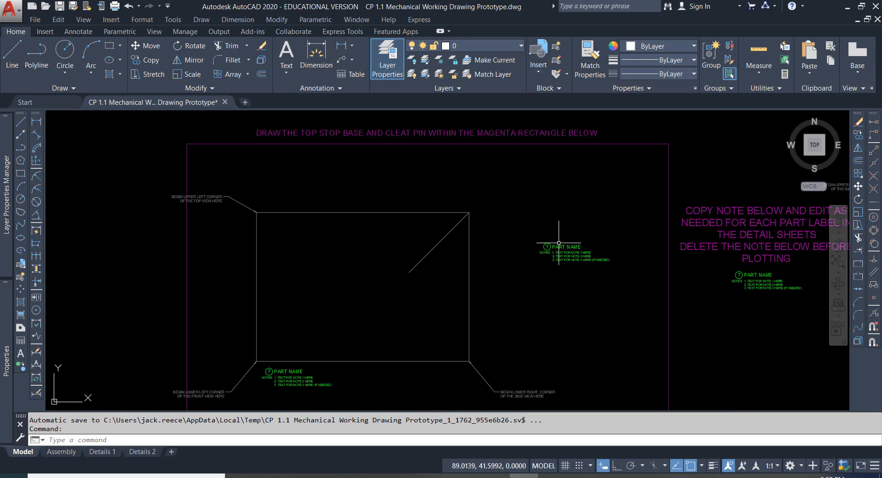
pyautogui.moveTo(537, 316)
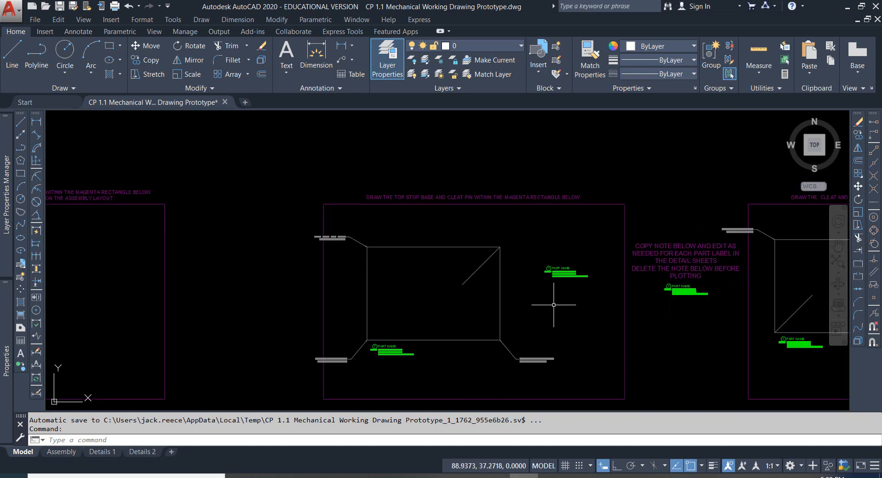
pyautogui.moveTo(346, 361)
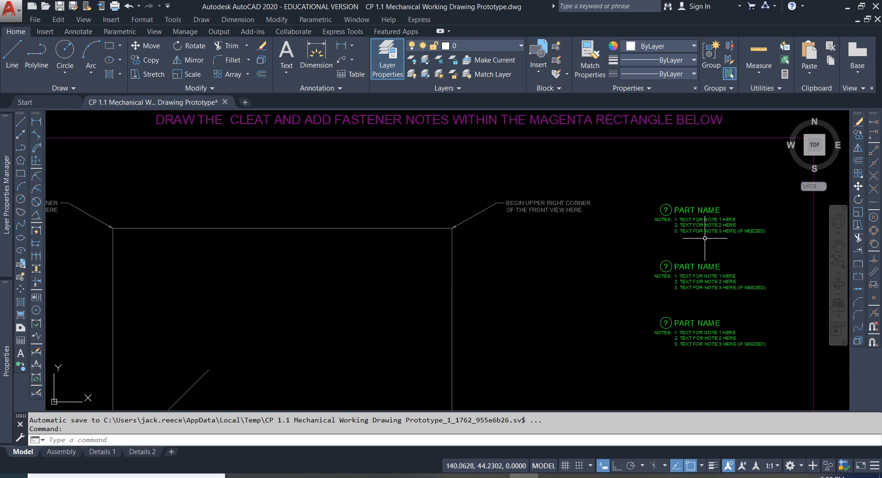
pyautogui.moveTo(695, 240)
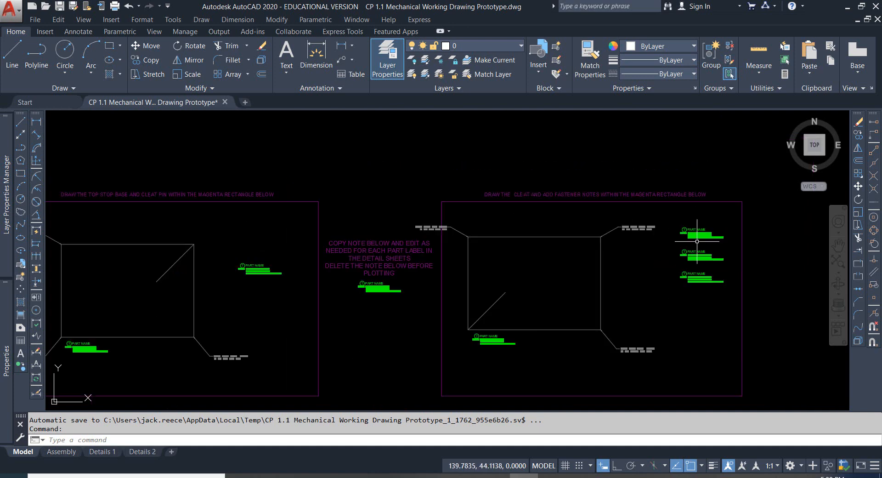
pyautogui.moveTo(115, 388)
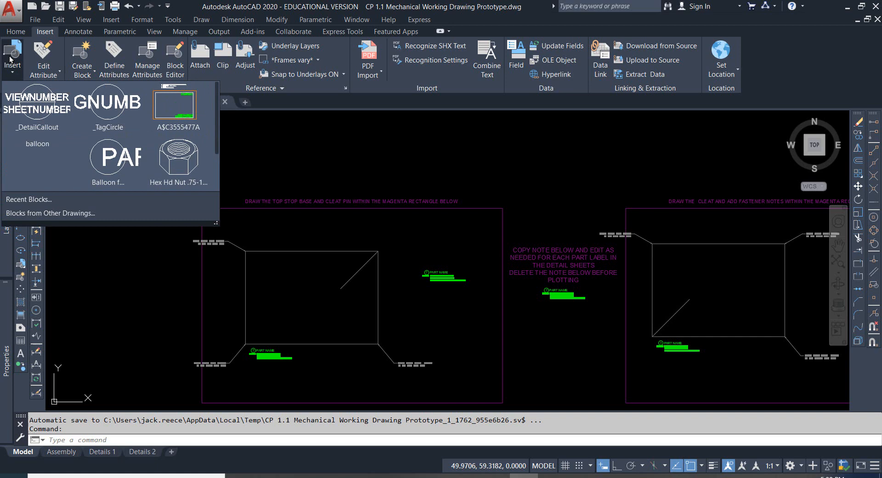
pyautogui.moveTo(60, 160)
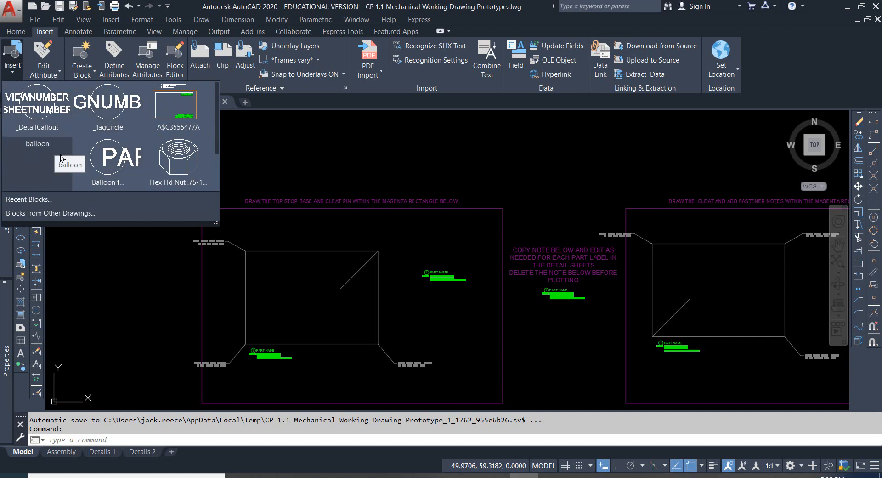
pyautogui.moveTo(178, 155)
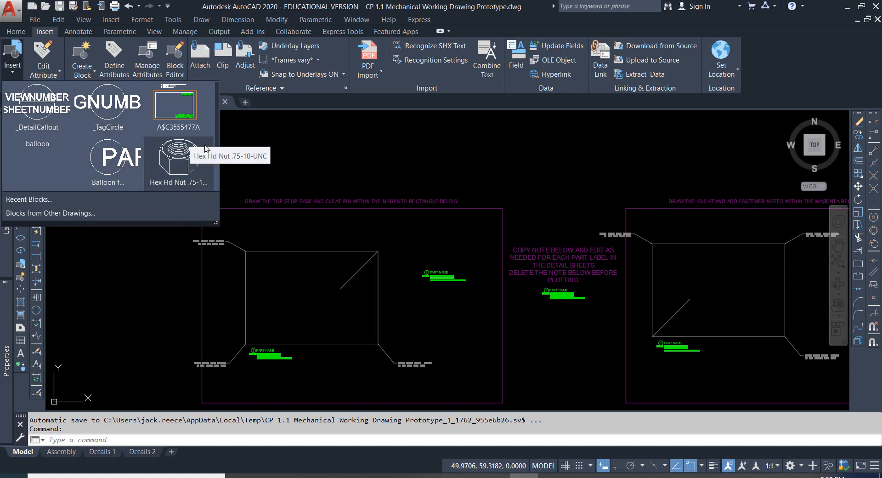
pyautogui.moveTo(190, 170)
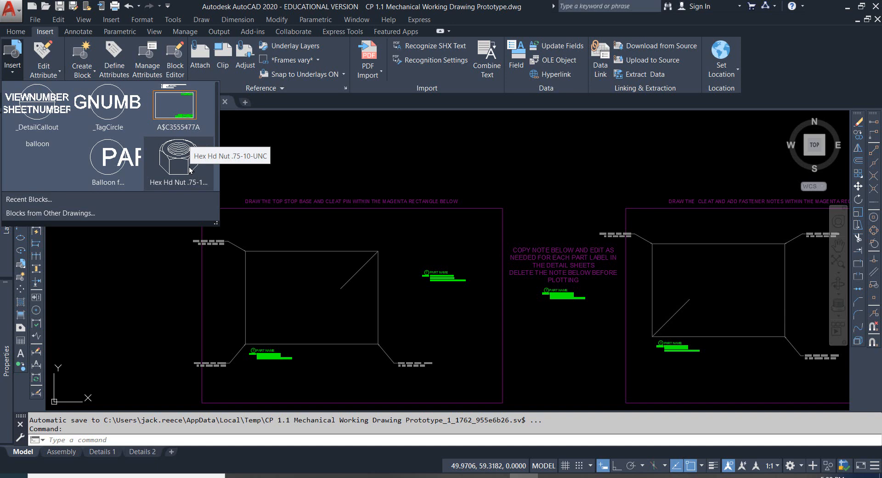
pyautogui.scroll(-3)
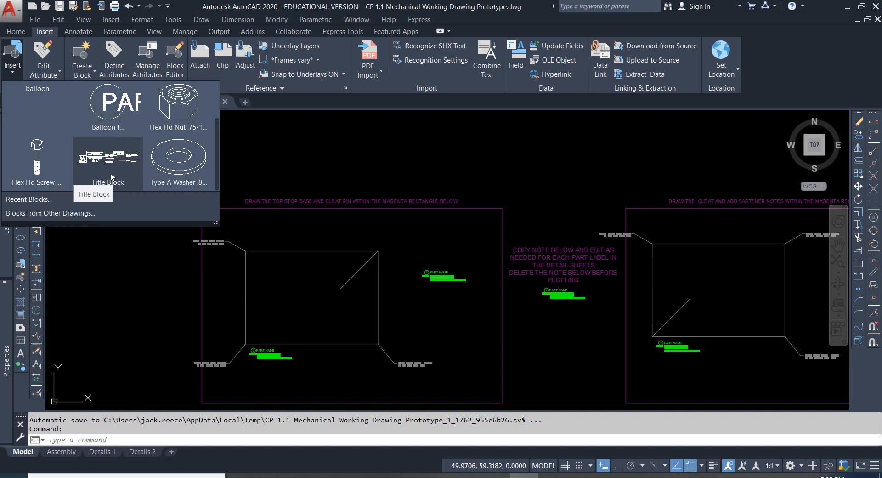
pyautogui.scroll(3)
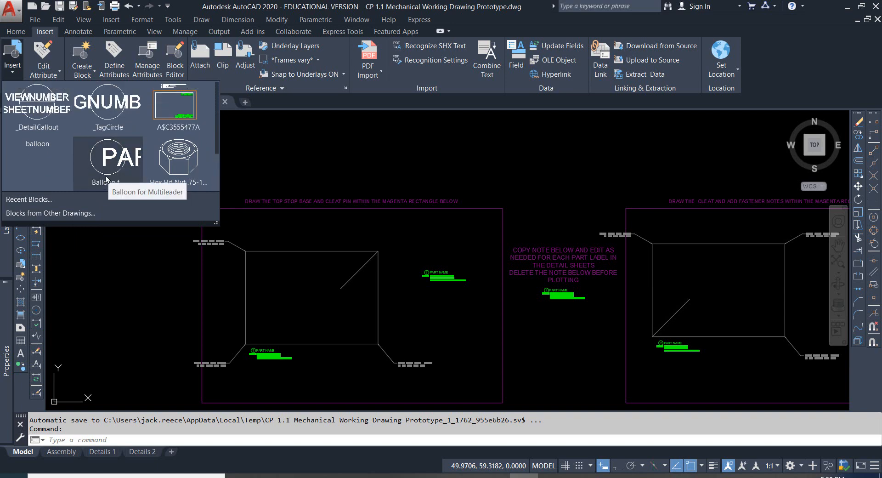
pyautogui.moveTo(178, 157)
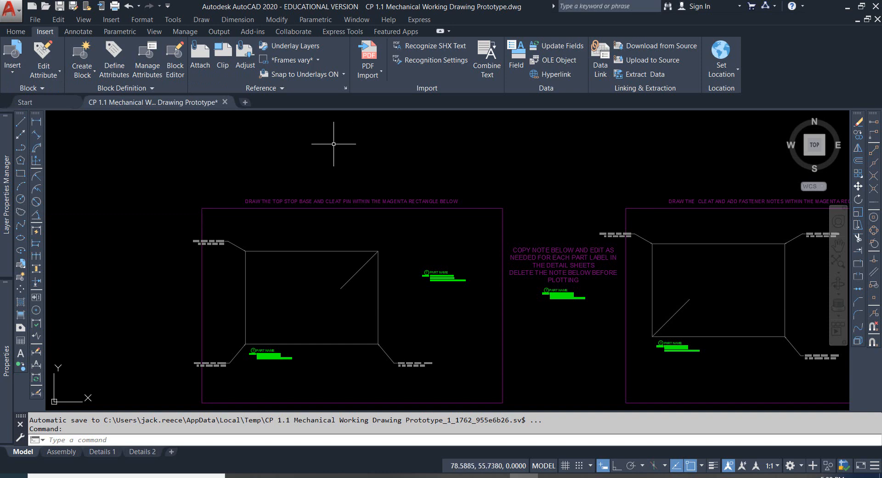
pyautogui.click(61, 462)
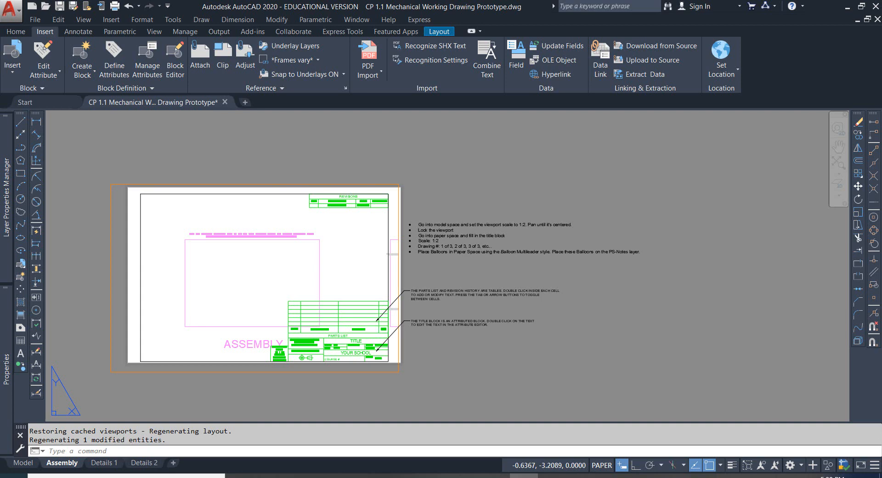
pyautogui.moveTo(474, 220)
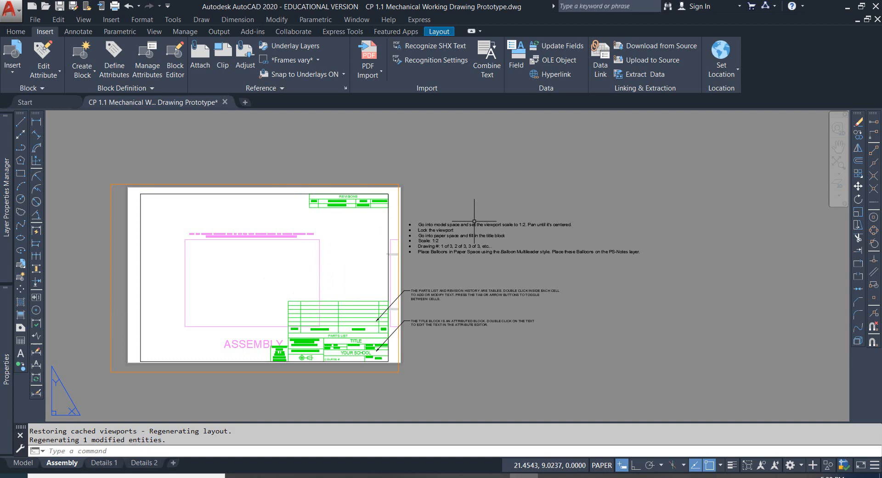
pyautogui.moveTo(433, 260)
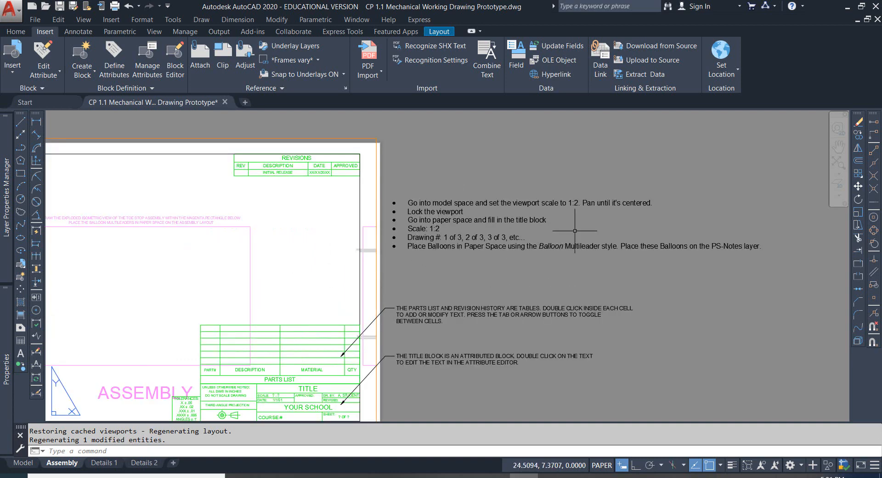
pyautogui.moveTo(585, 225)
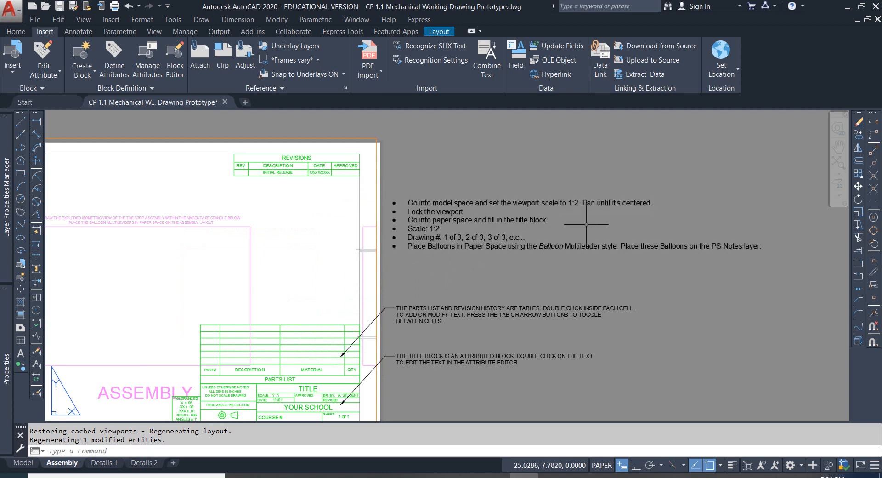
pyautogui.moveTo(585, 210)
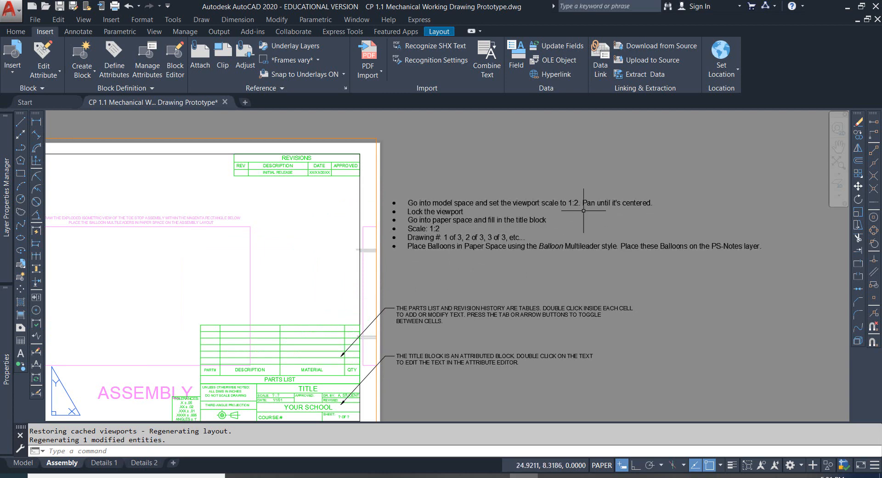
pyautogui.moveTo(585, 210)
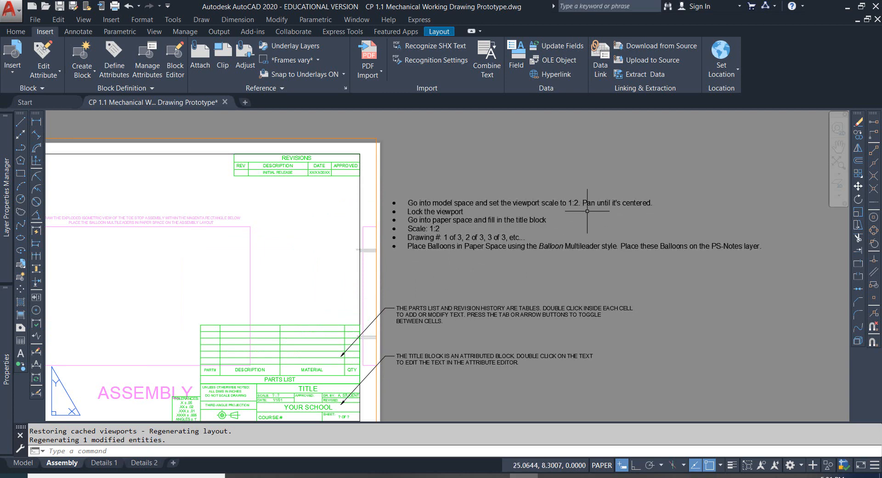
pyautogui.moveTo(318, 236)
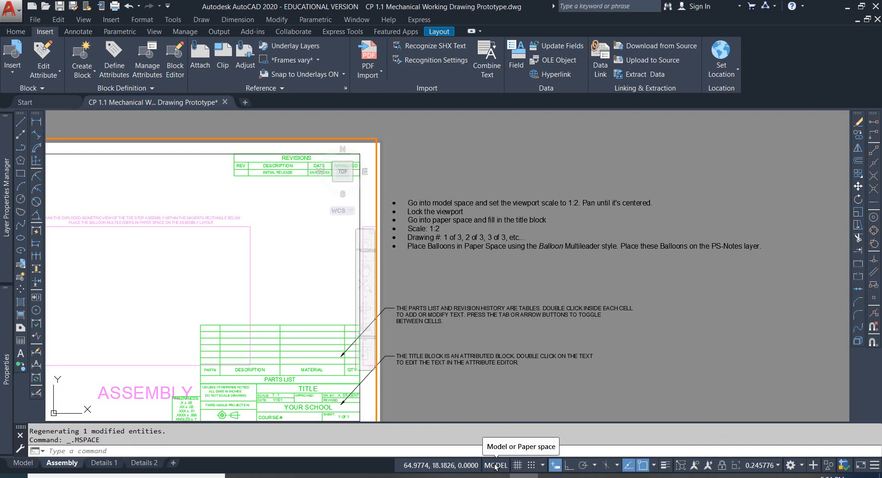
pyautogui.click(495, 464)
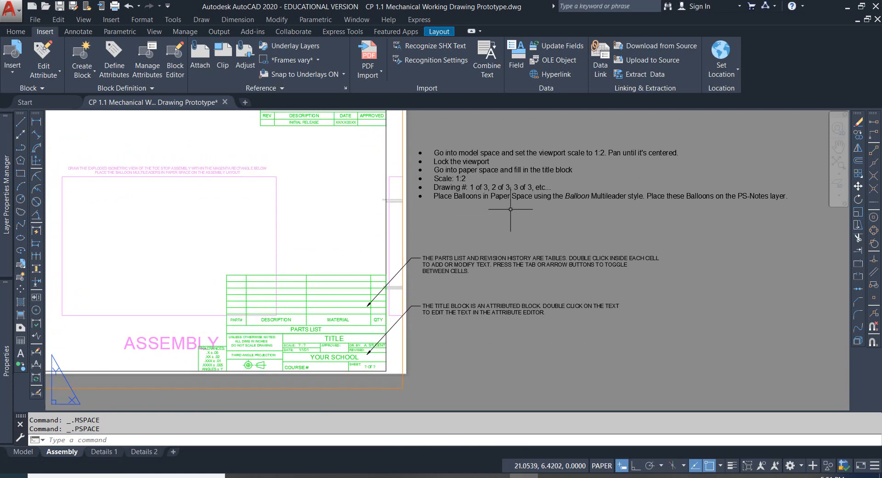
pyautogui.moveTo(167, 241)
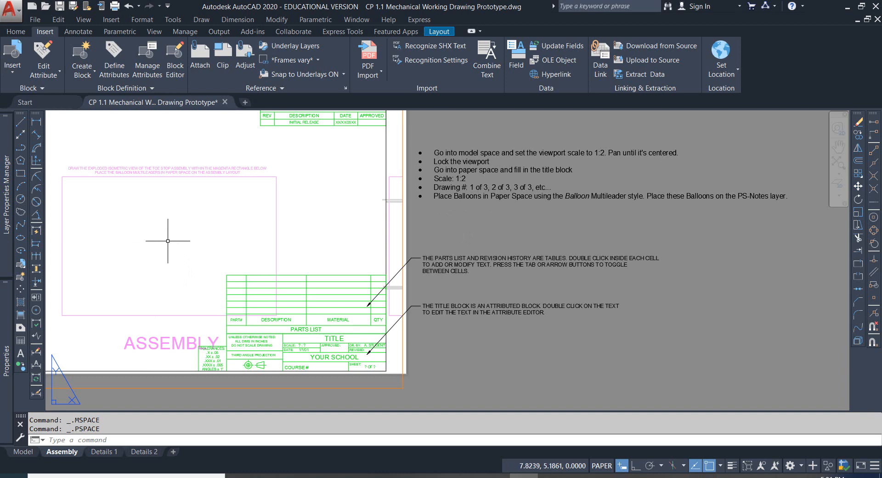
pyautogui.moveTo(464, 202)
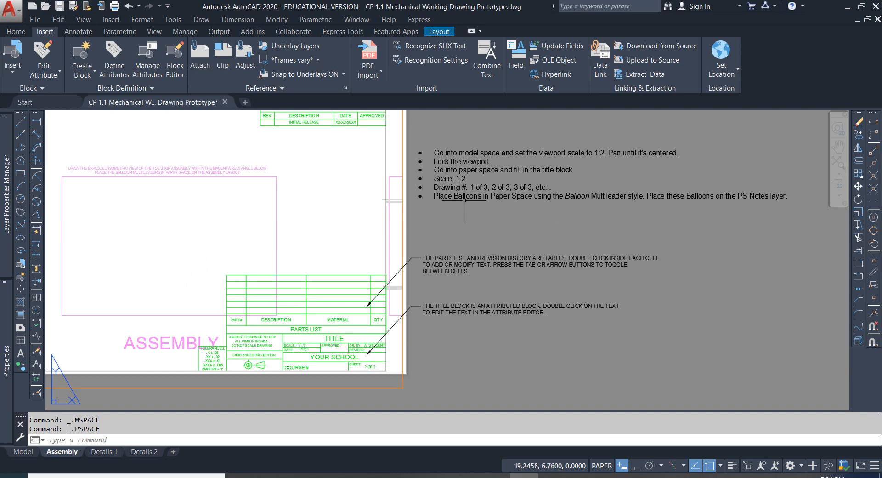
pyautogui.moveTo(500, 203)
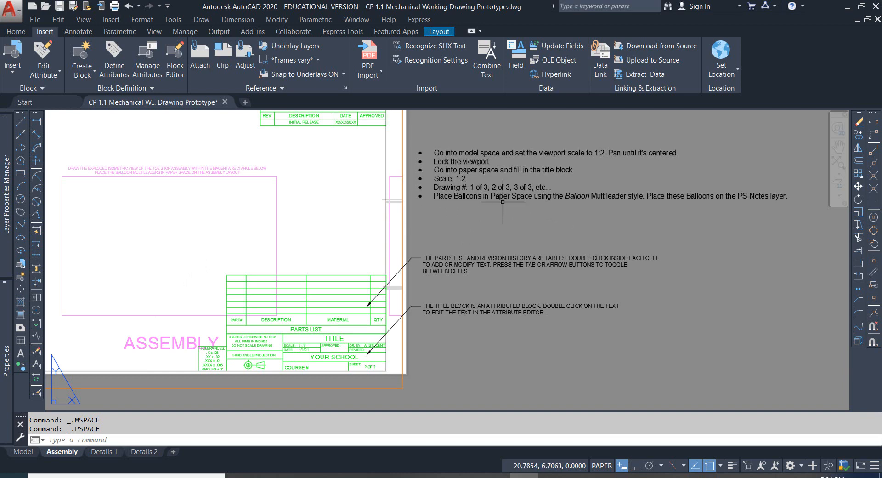
# Step: Show the annotation tools and check that Balloon is the current multileader style
pyautogui.click(78, 32)
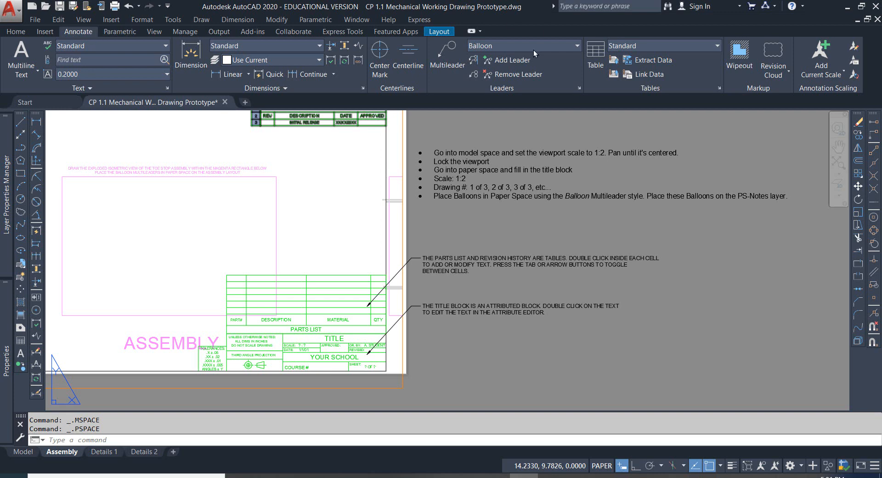
pyautogui.click(577, 45)
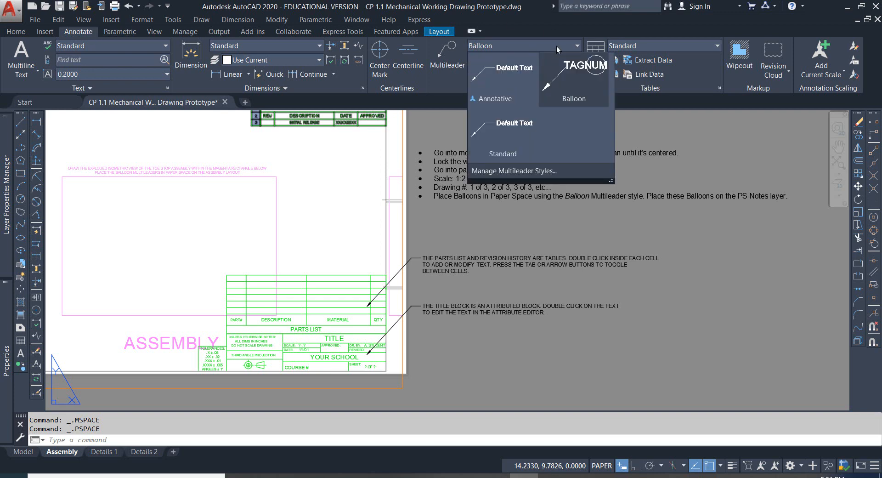
pyautogui.moveTo(575, 82)
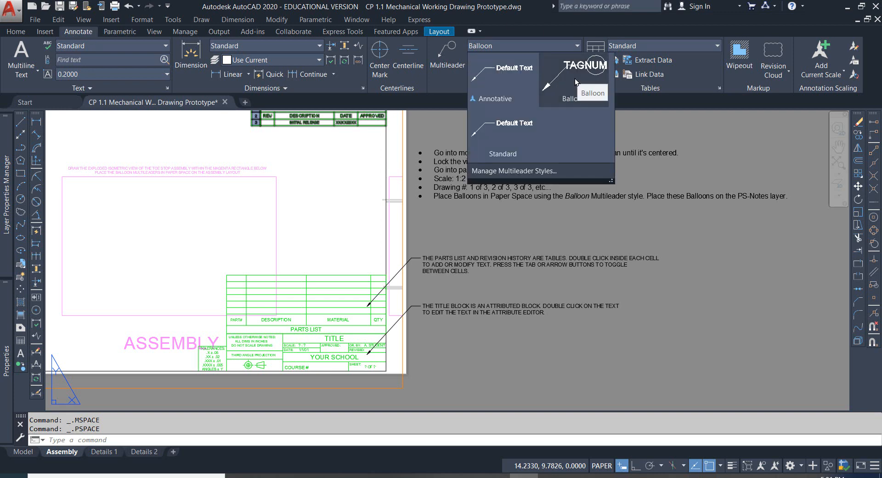
pyautogui.moveTo(569, 80)
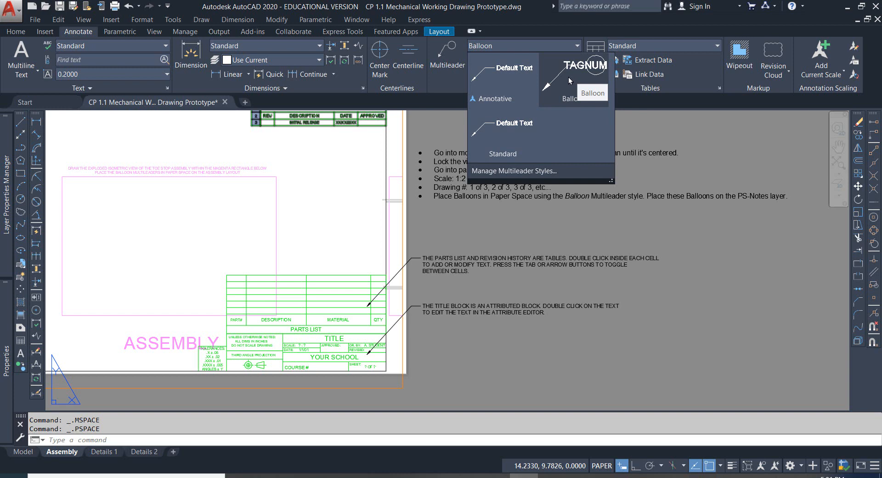
pyautogui.moveTo(635, 98)
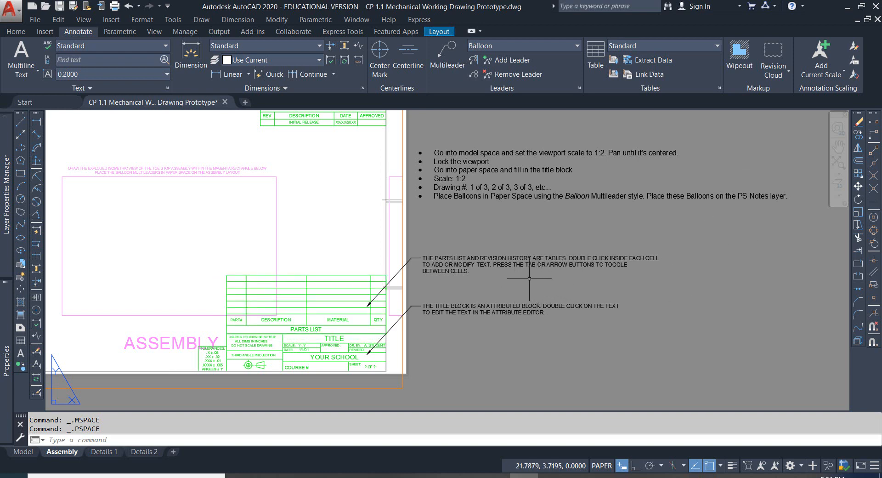
pyautogui.moveTo(487, 263)
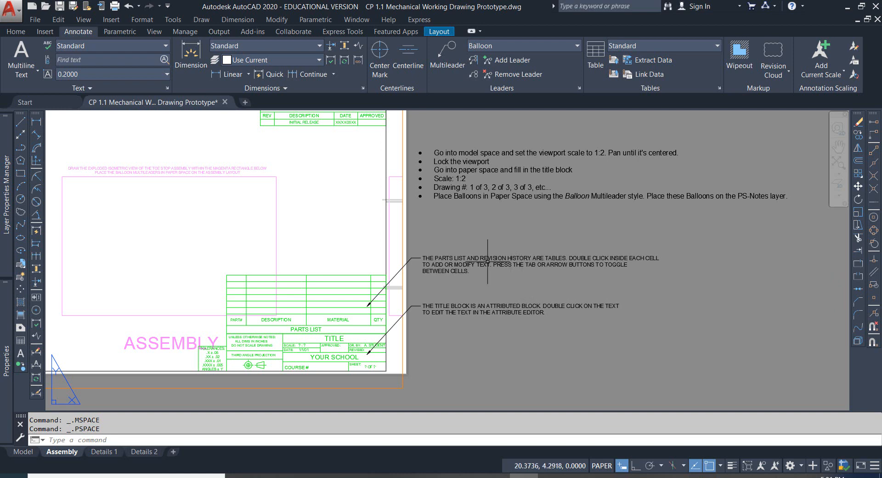
pyautogui.moveTo(524, 371)
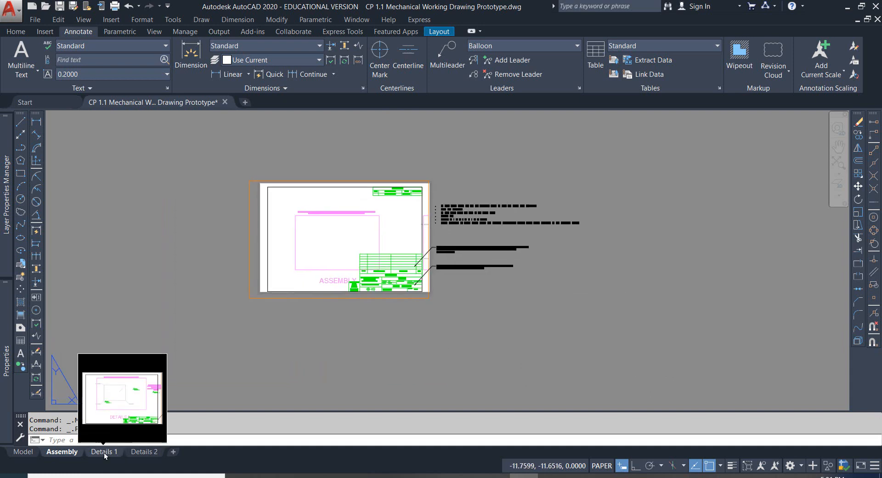
# Step: Review the Details 1 layout, then display the Details 2 layout
pyautogui.click(104, 451)
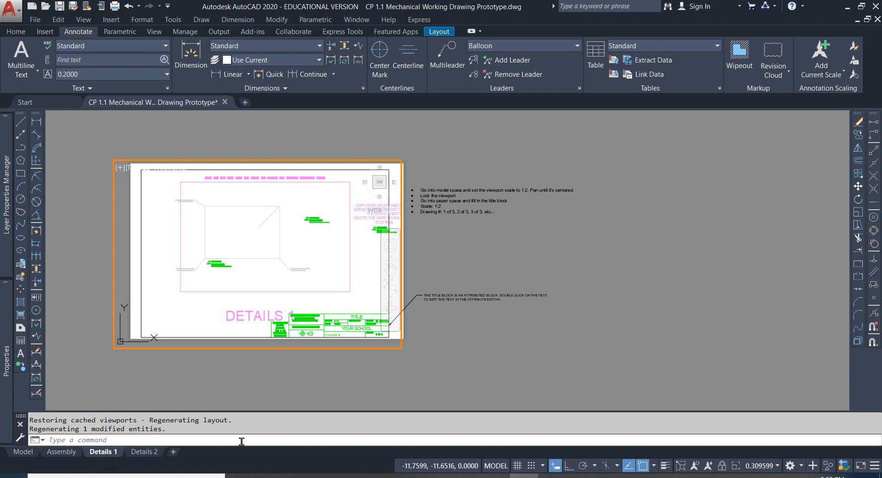
pyautogui.moveTo(456, 336)
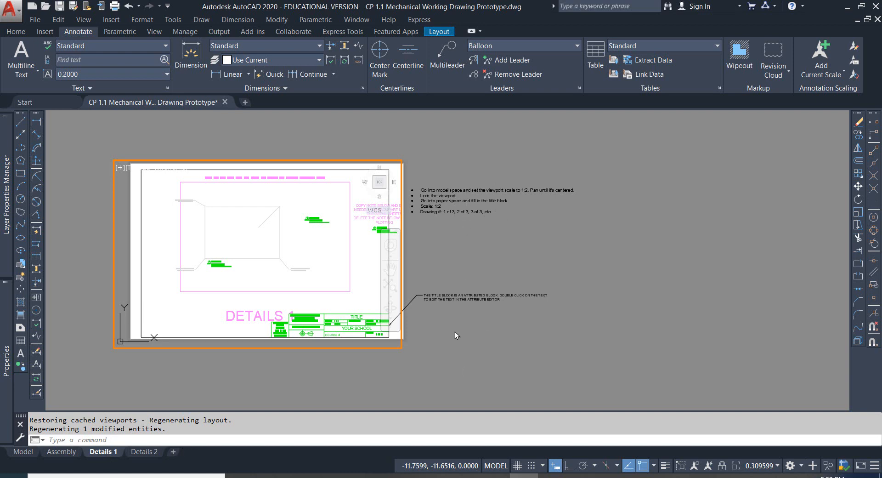
pyautogui.moveTo(333, 363)
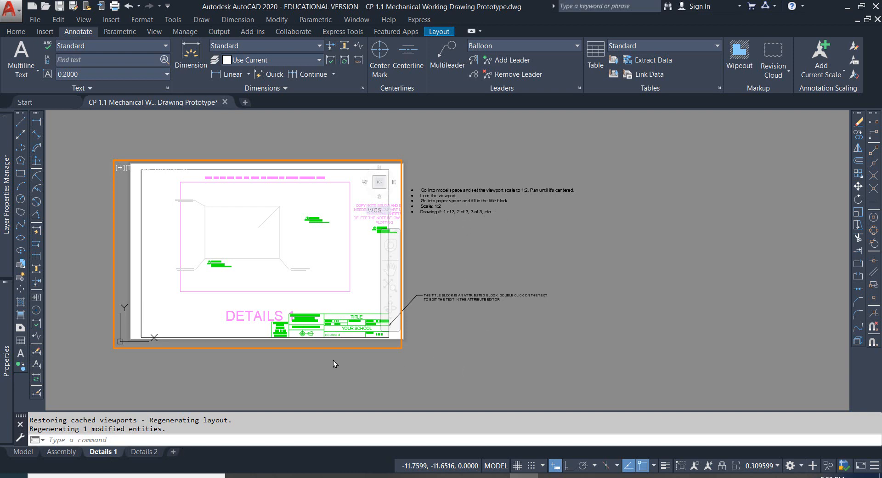
pyautogui.moveTo(280, 335)
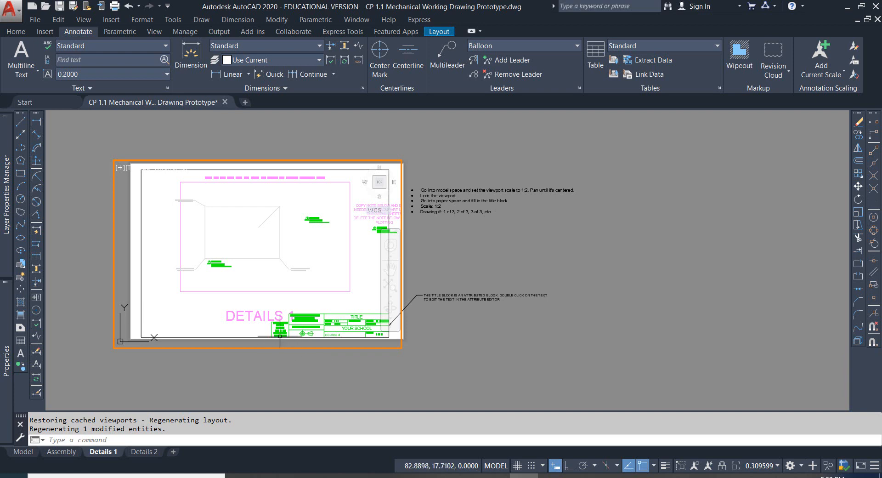
pyautogui.moveTo(344, 245)
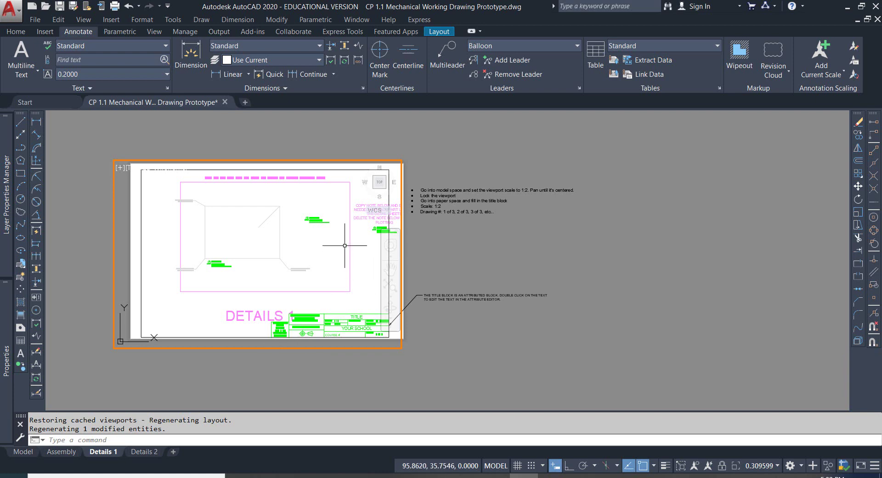
pyautogui.moveTo(292, 268)
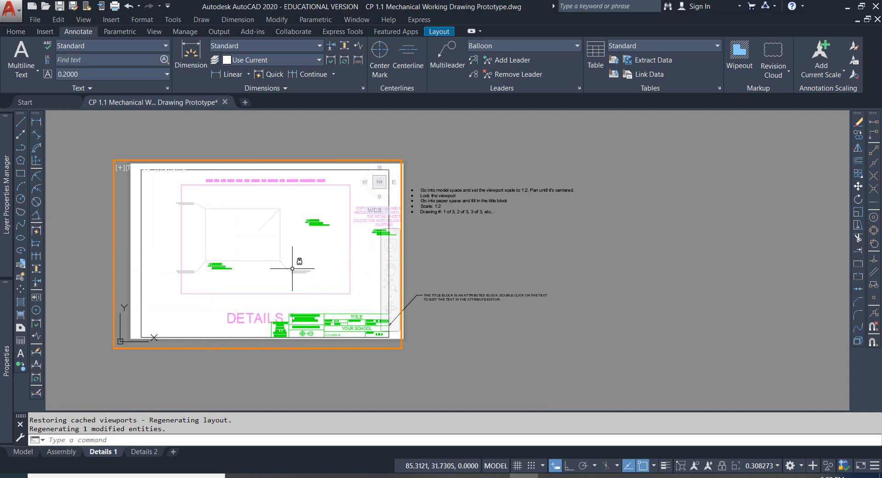
pyautogui.click(143, 462)
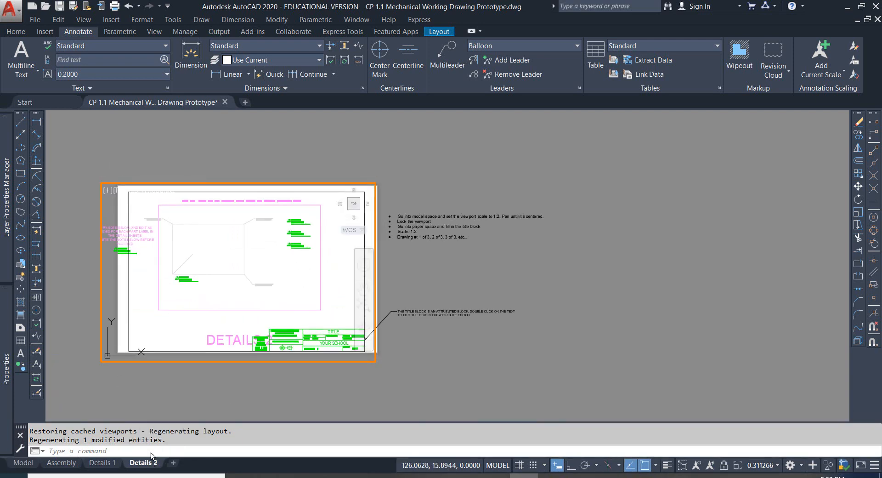
pyautogui.moveTo(595, 390)
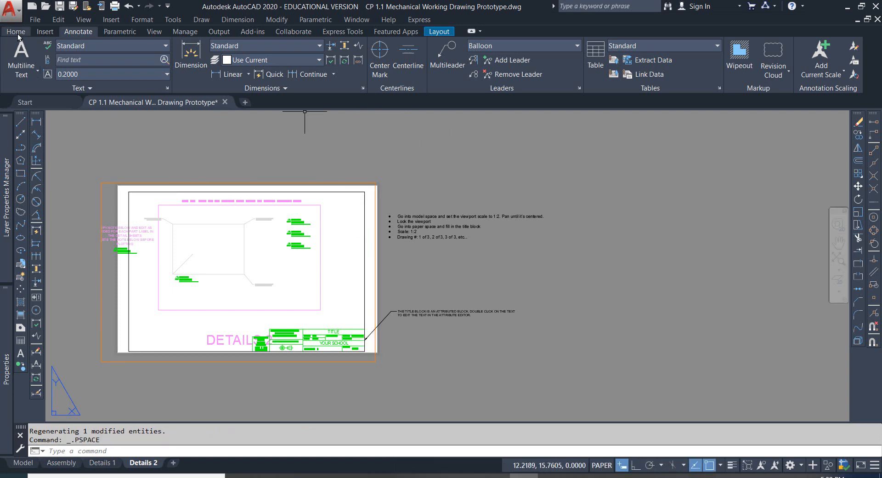
# Step: Review the drawing's layers, such as Model Space and Miter Box, keeping layer 0 current
pyautogui.click(16, 31)
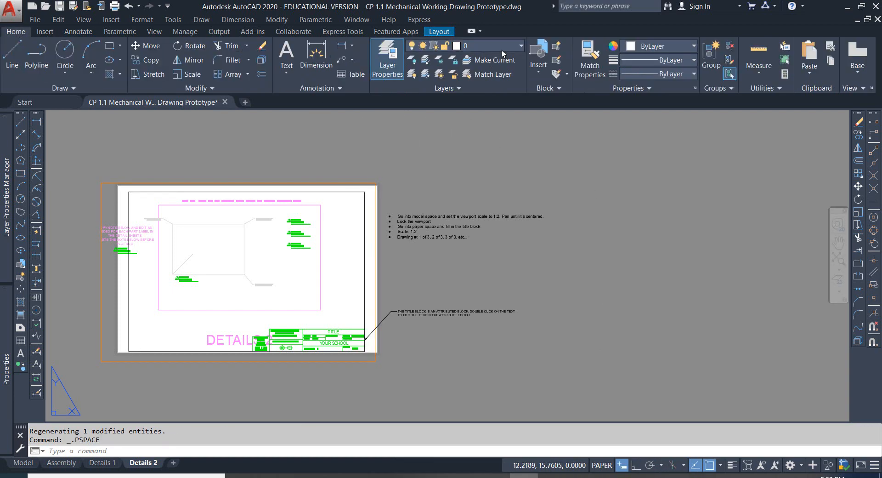
pyautogui.click(518, 45)
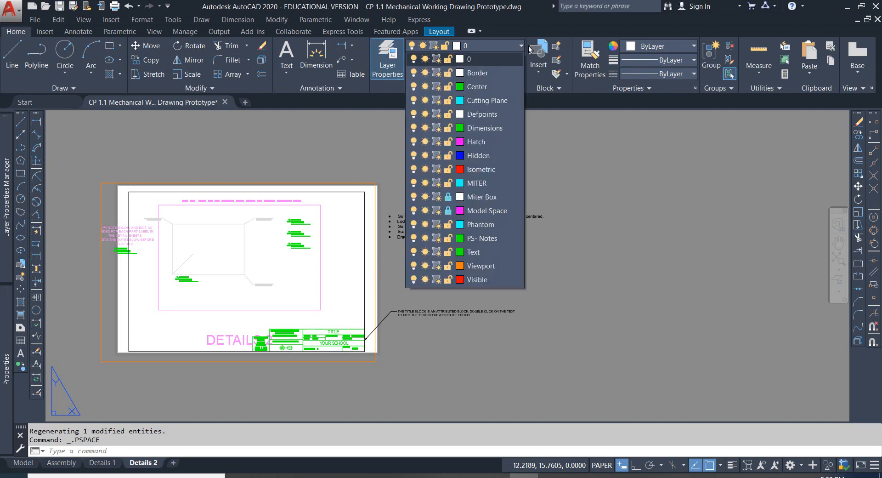
pyautogui.moveTo(484, 224)
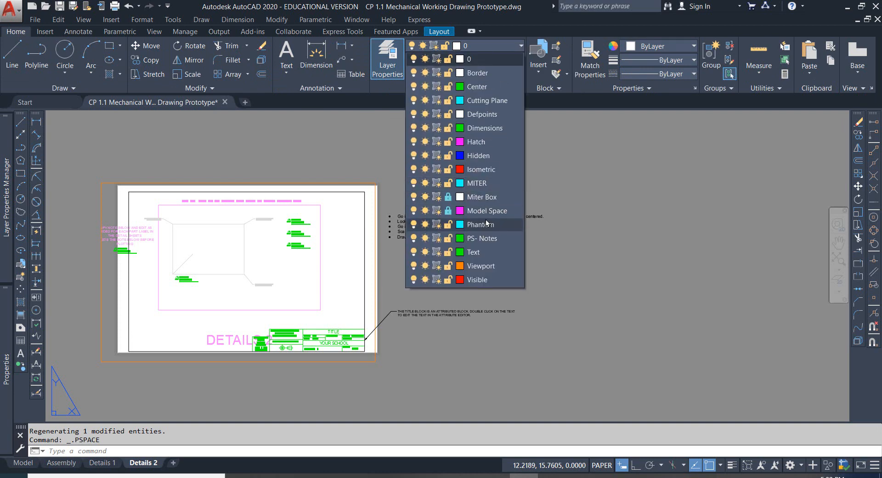
pyautogui.moveTo(487, 210)
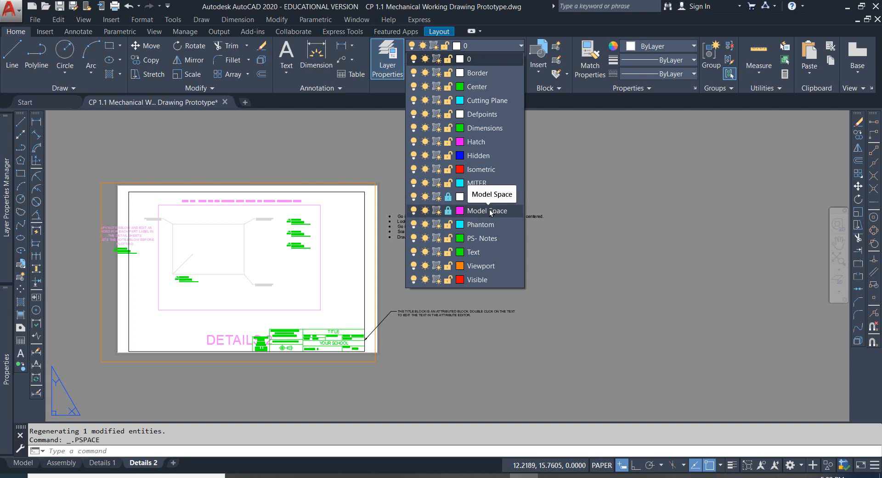
pyautogui.moveTo(486, 197)
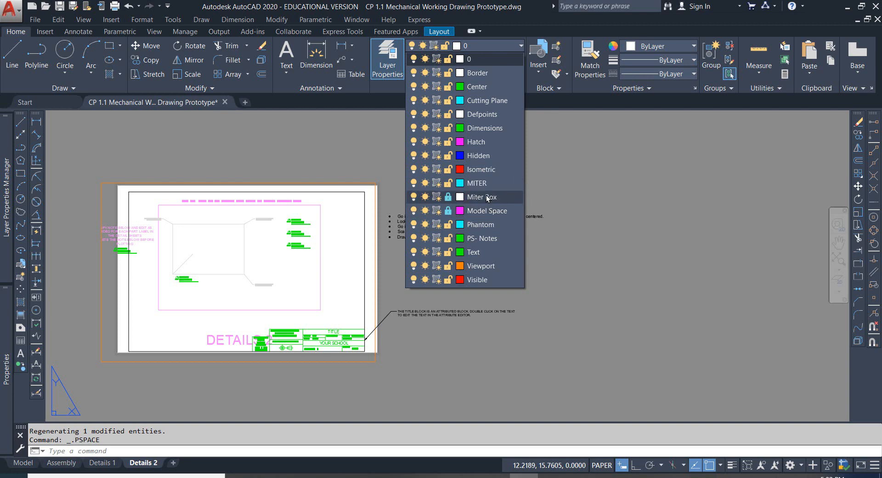
pyautogui.moveTo(471, 200)
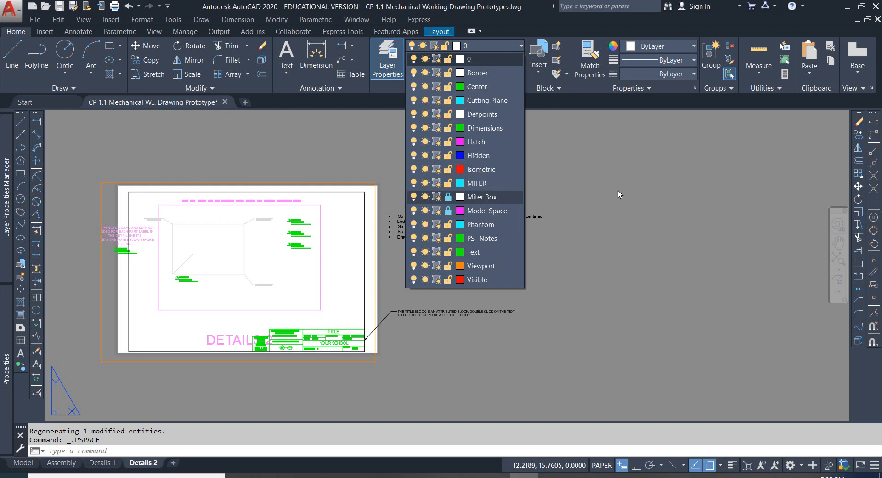
pyautogui.moveTo(617, 191)
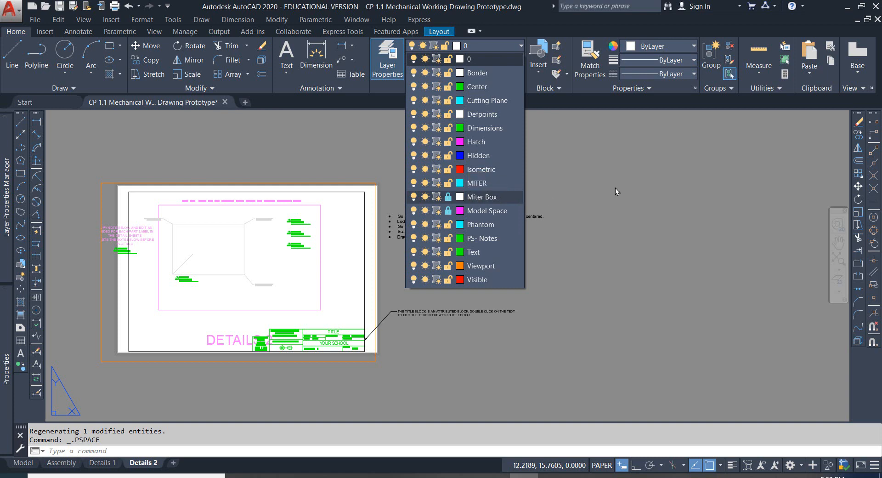
pyautogui.moveTo(615, 191)
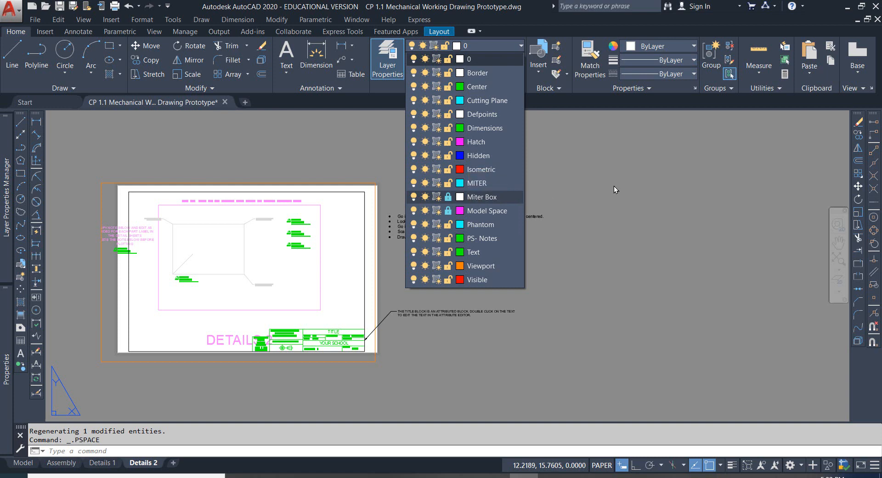
pyautogui.click(633, 188)
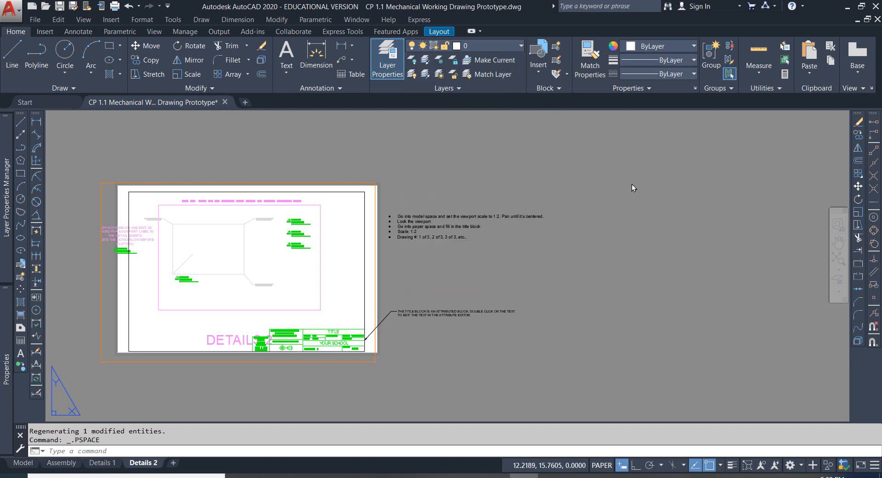
pyautogui.moveTo(629, 181)
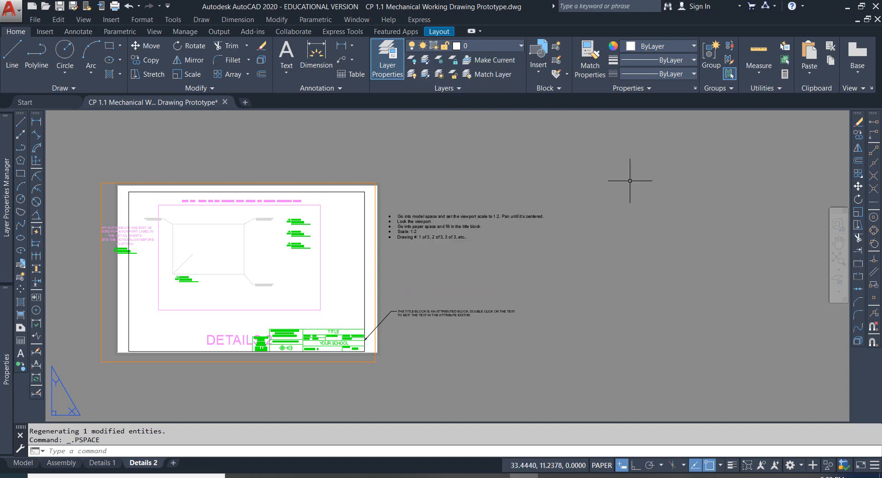